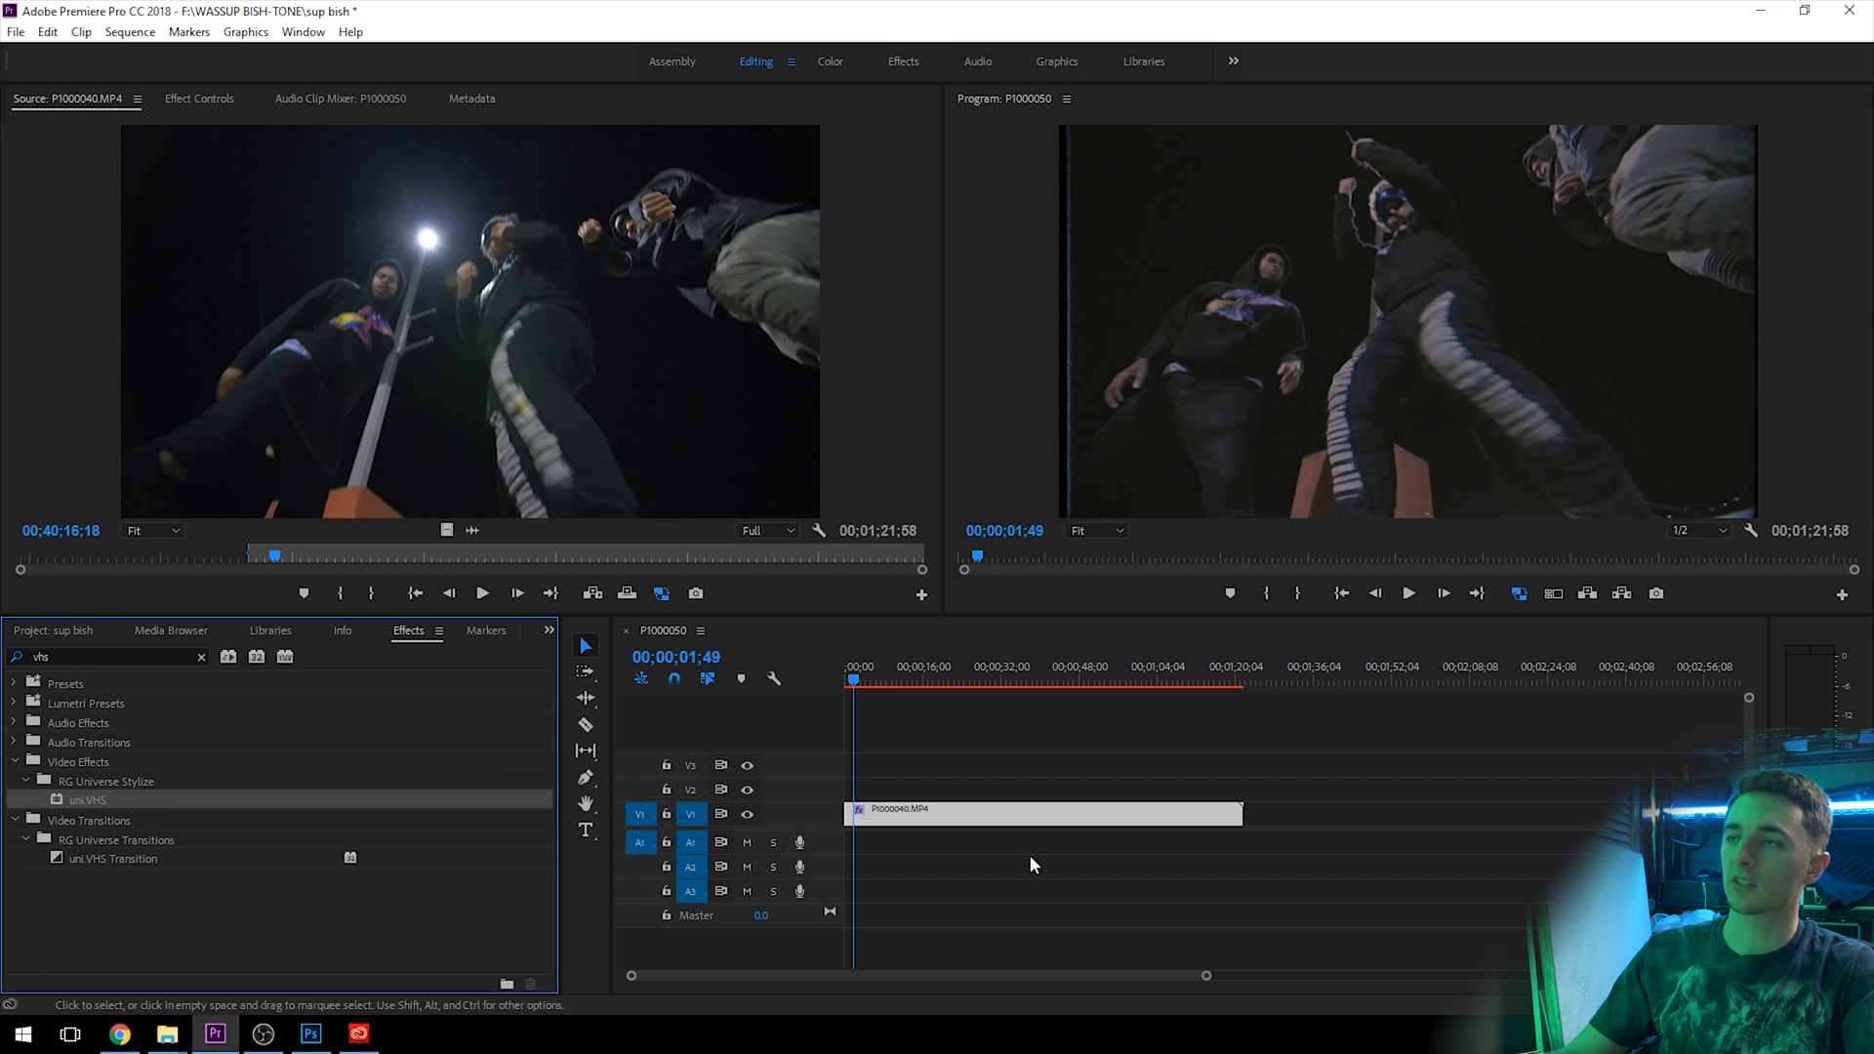
# Apply the uni.VHS effect to the P1000040.MP4 clip on V1 and review it in Effect Controls
pyautogui.click(1040, 814)
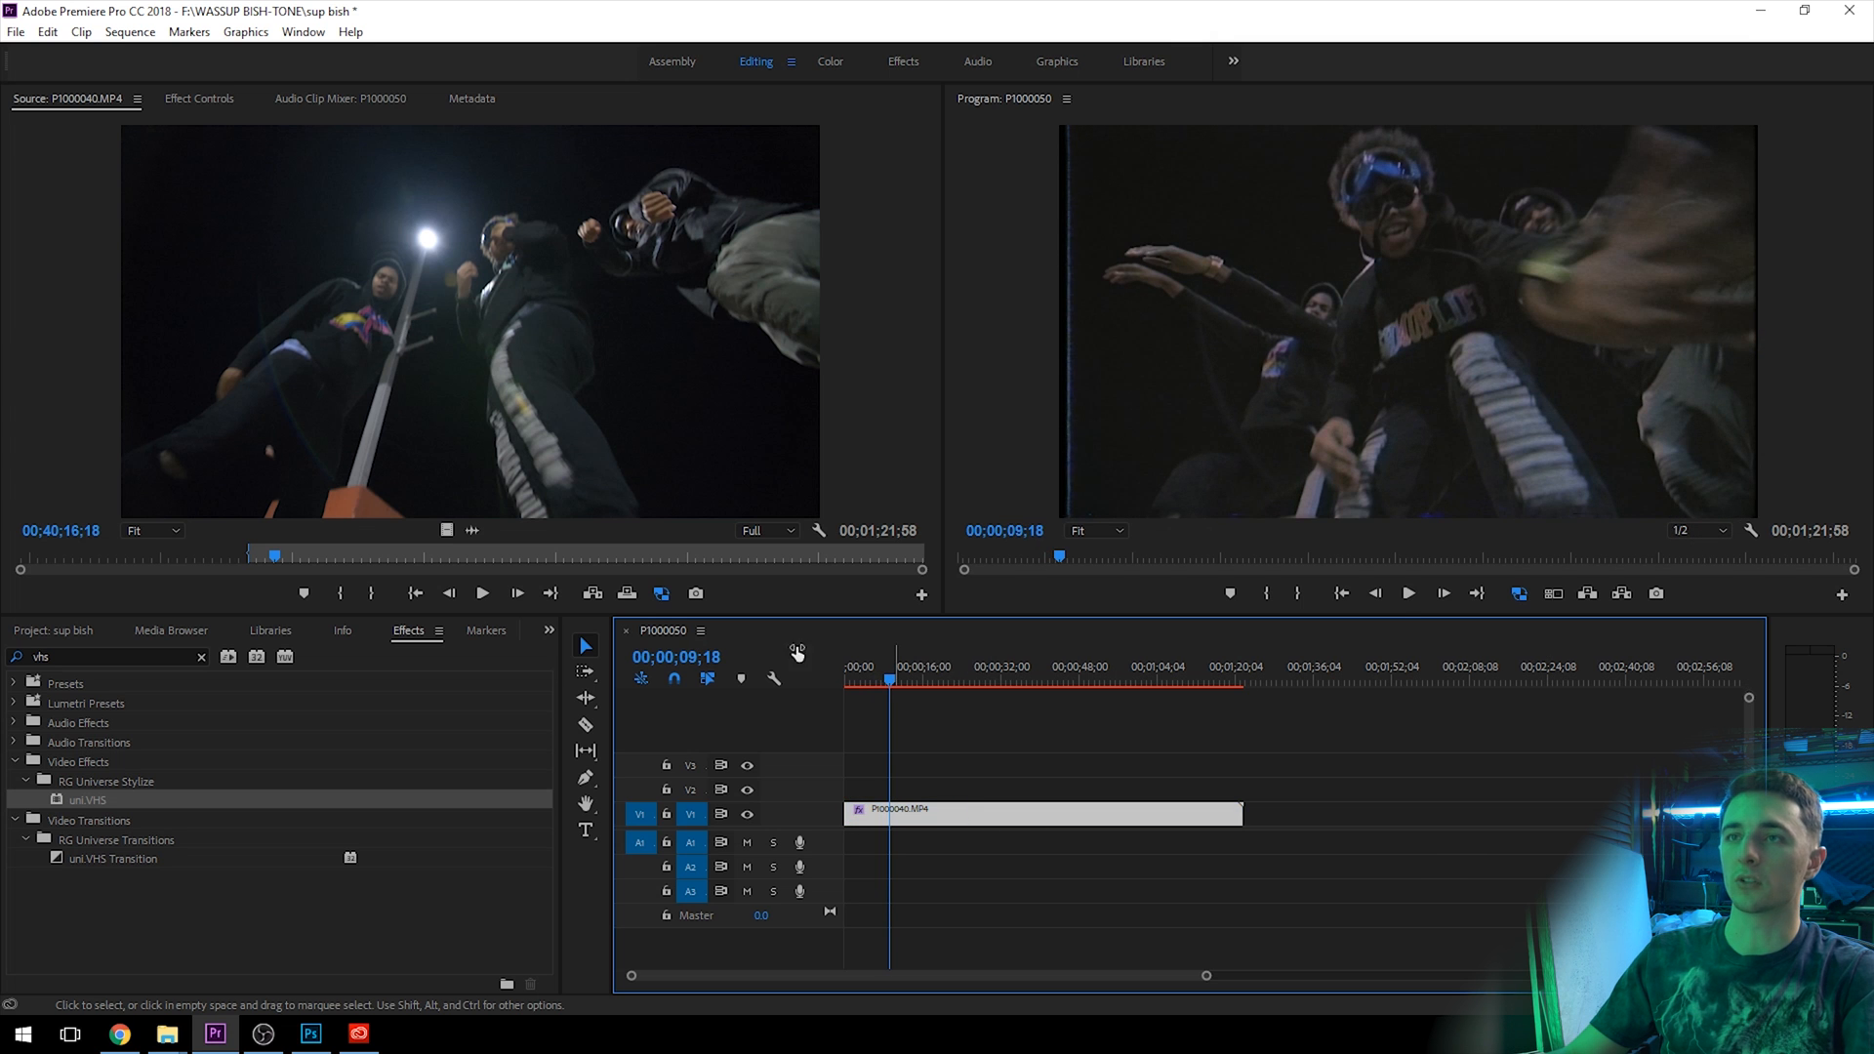
pyautogui.click(199, 97)
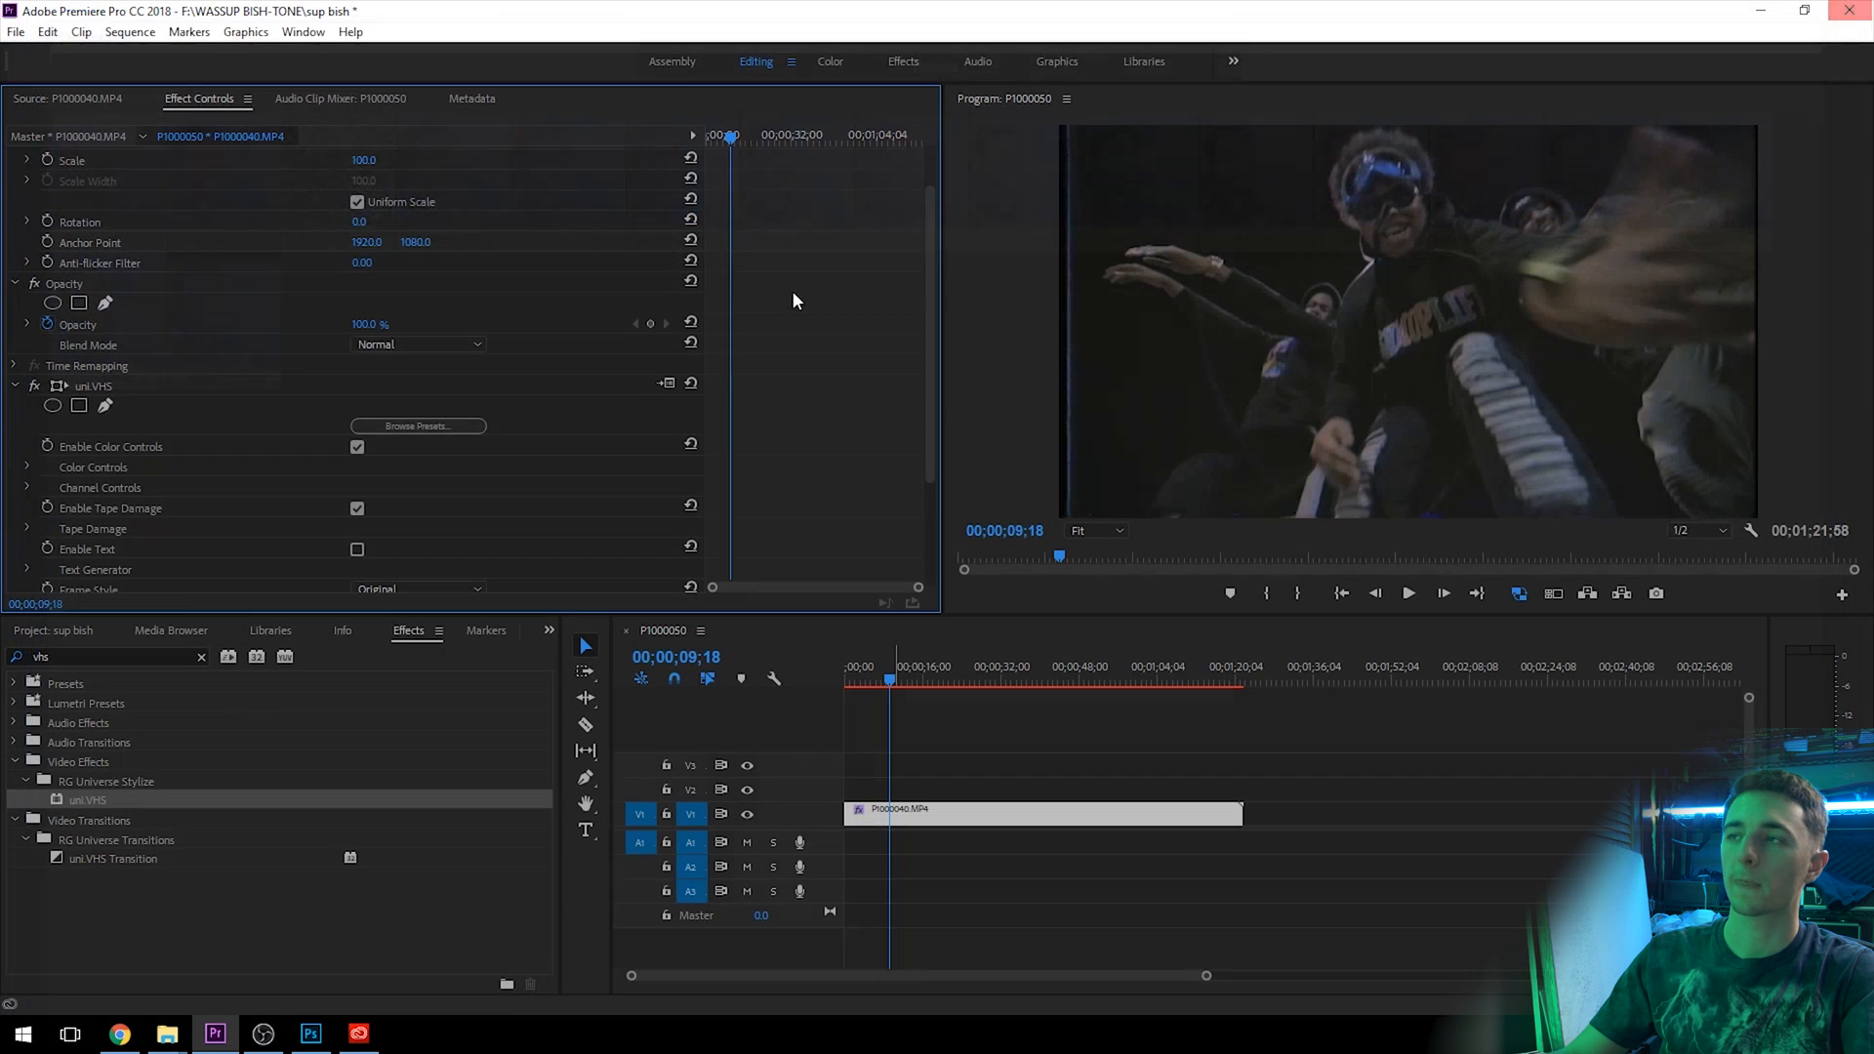
pyautogui.scroll(-3)
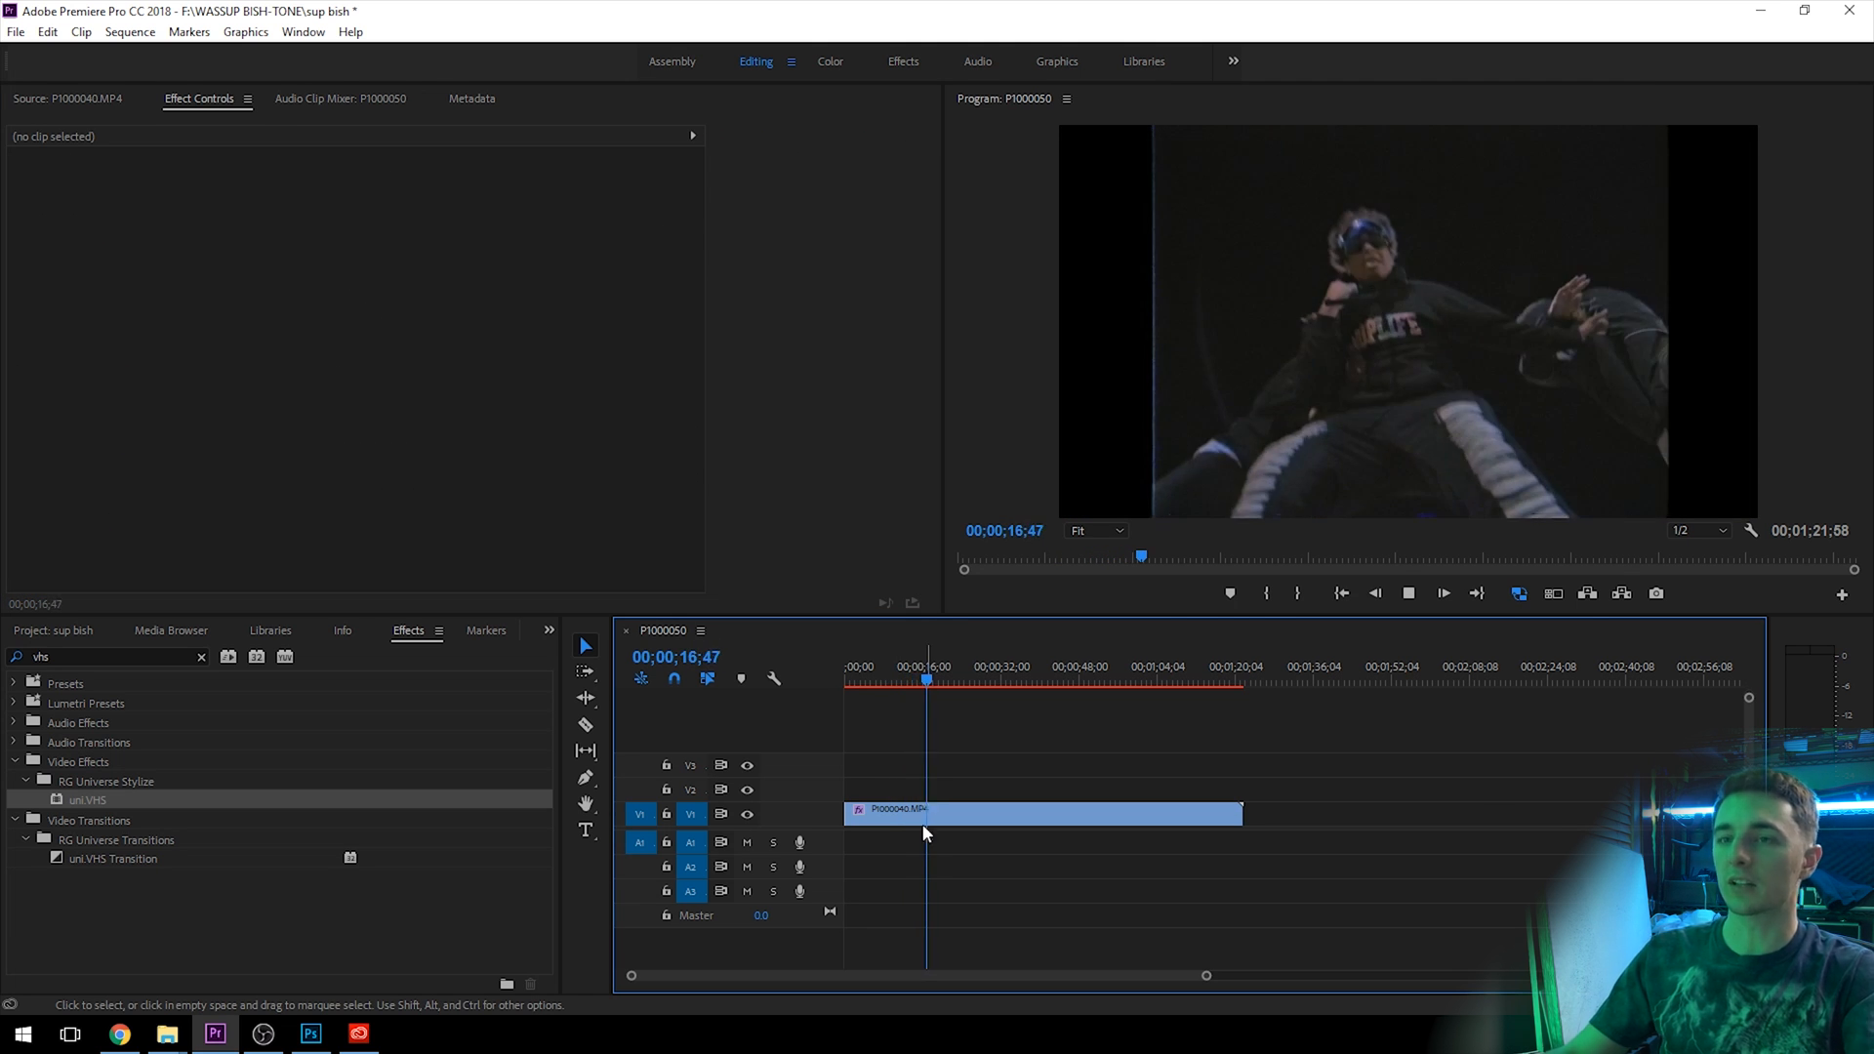
# Create an Adjustment Layer, place it on V3 above the clip and park the playhead at its first frame
pyautogui.click(1041, 812)
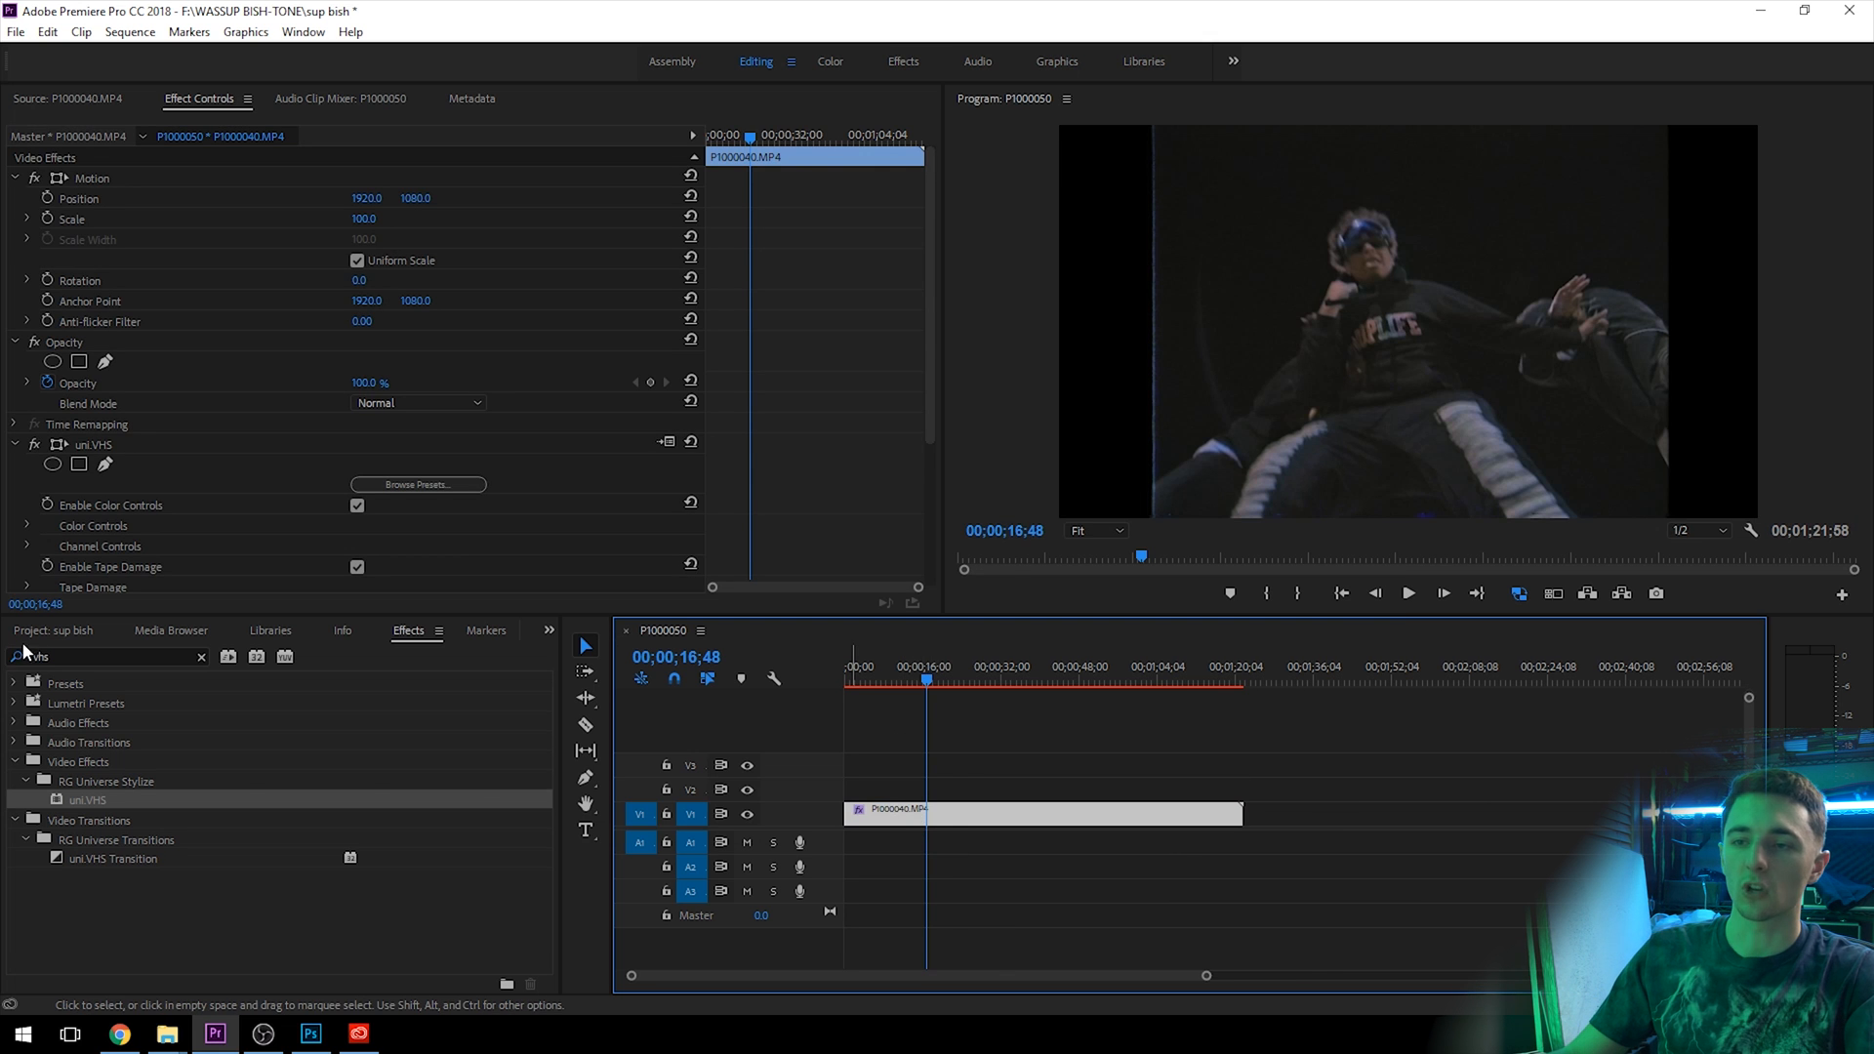
pyautogui.click(50, 630)
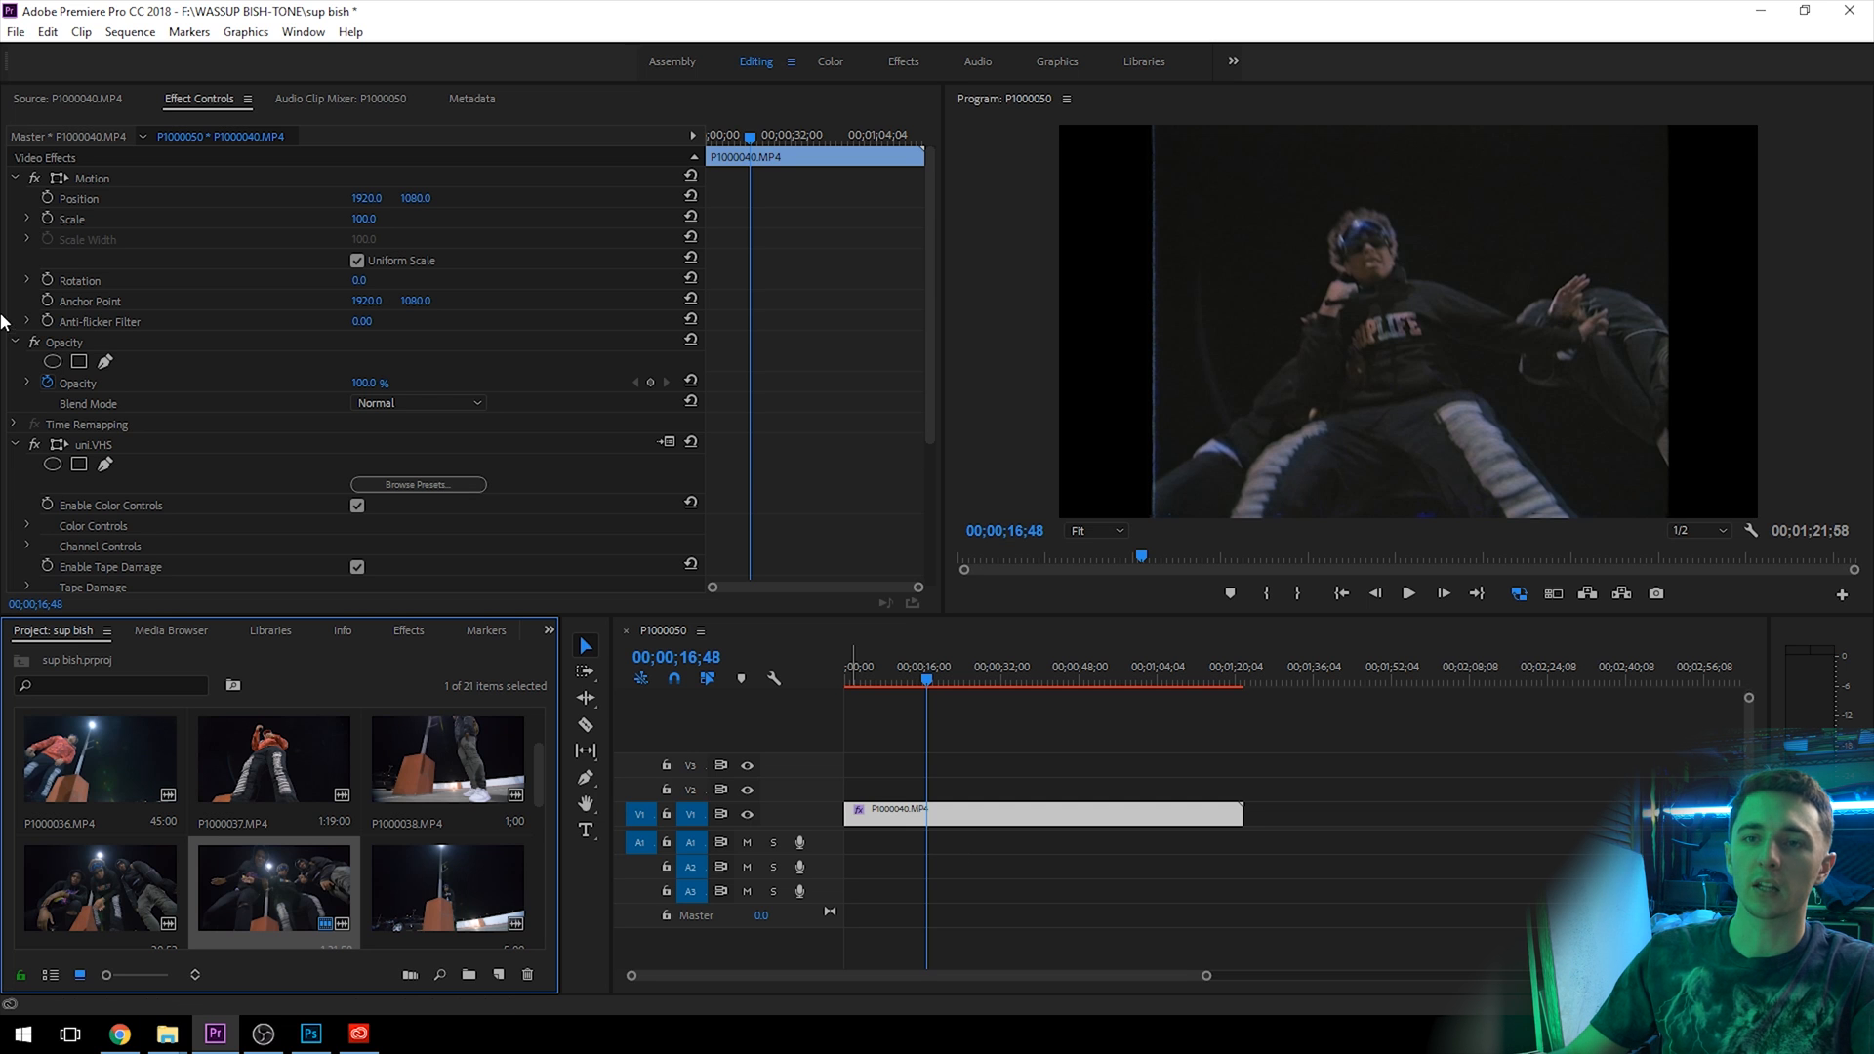
pyautogui.click(498, 976)
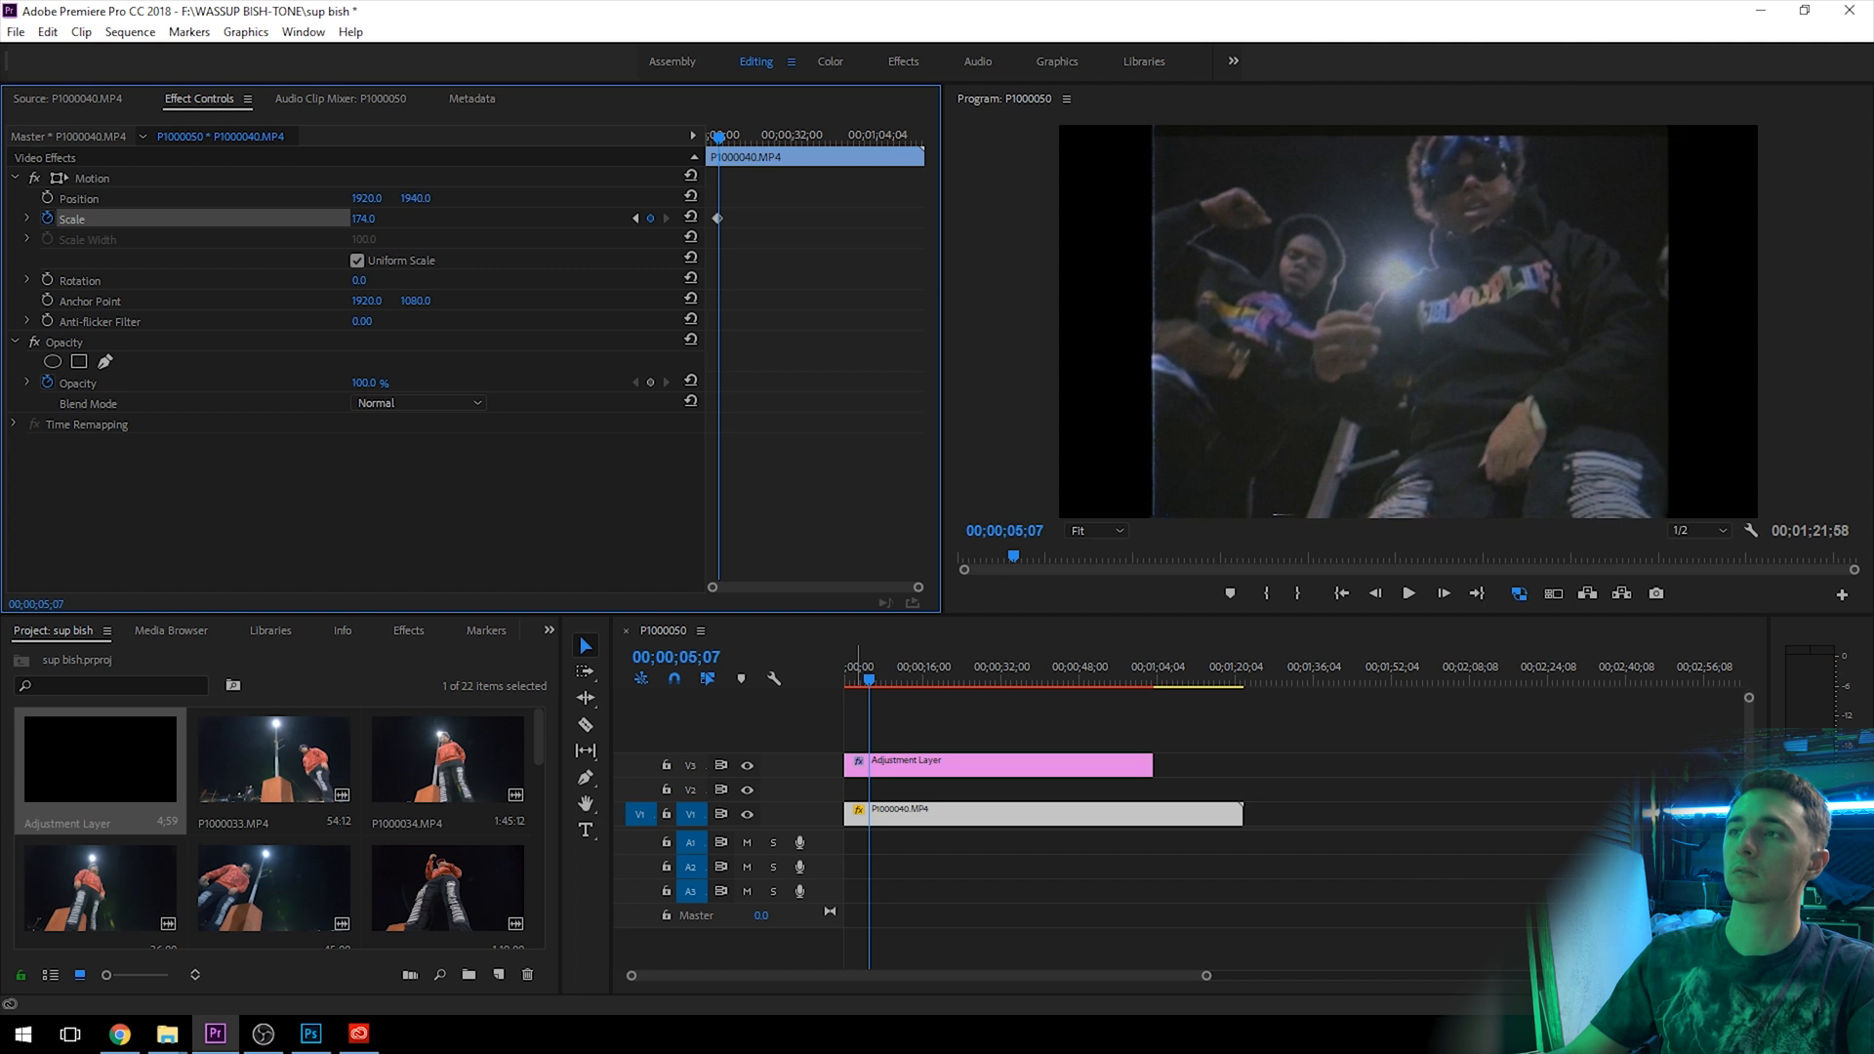
pyautogui.click(1407, 591)
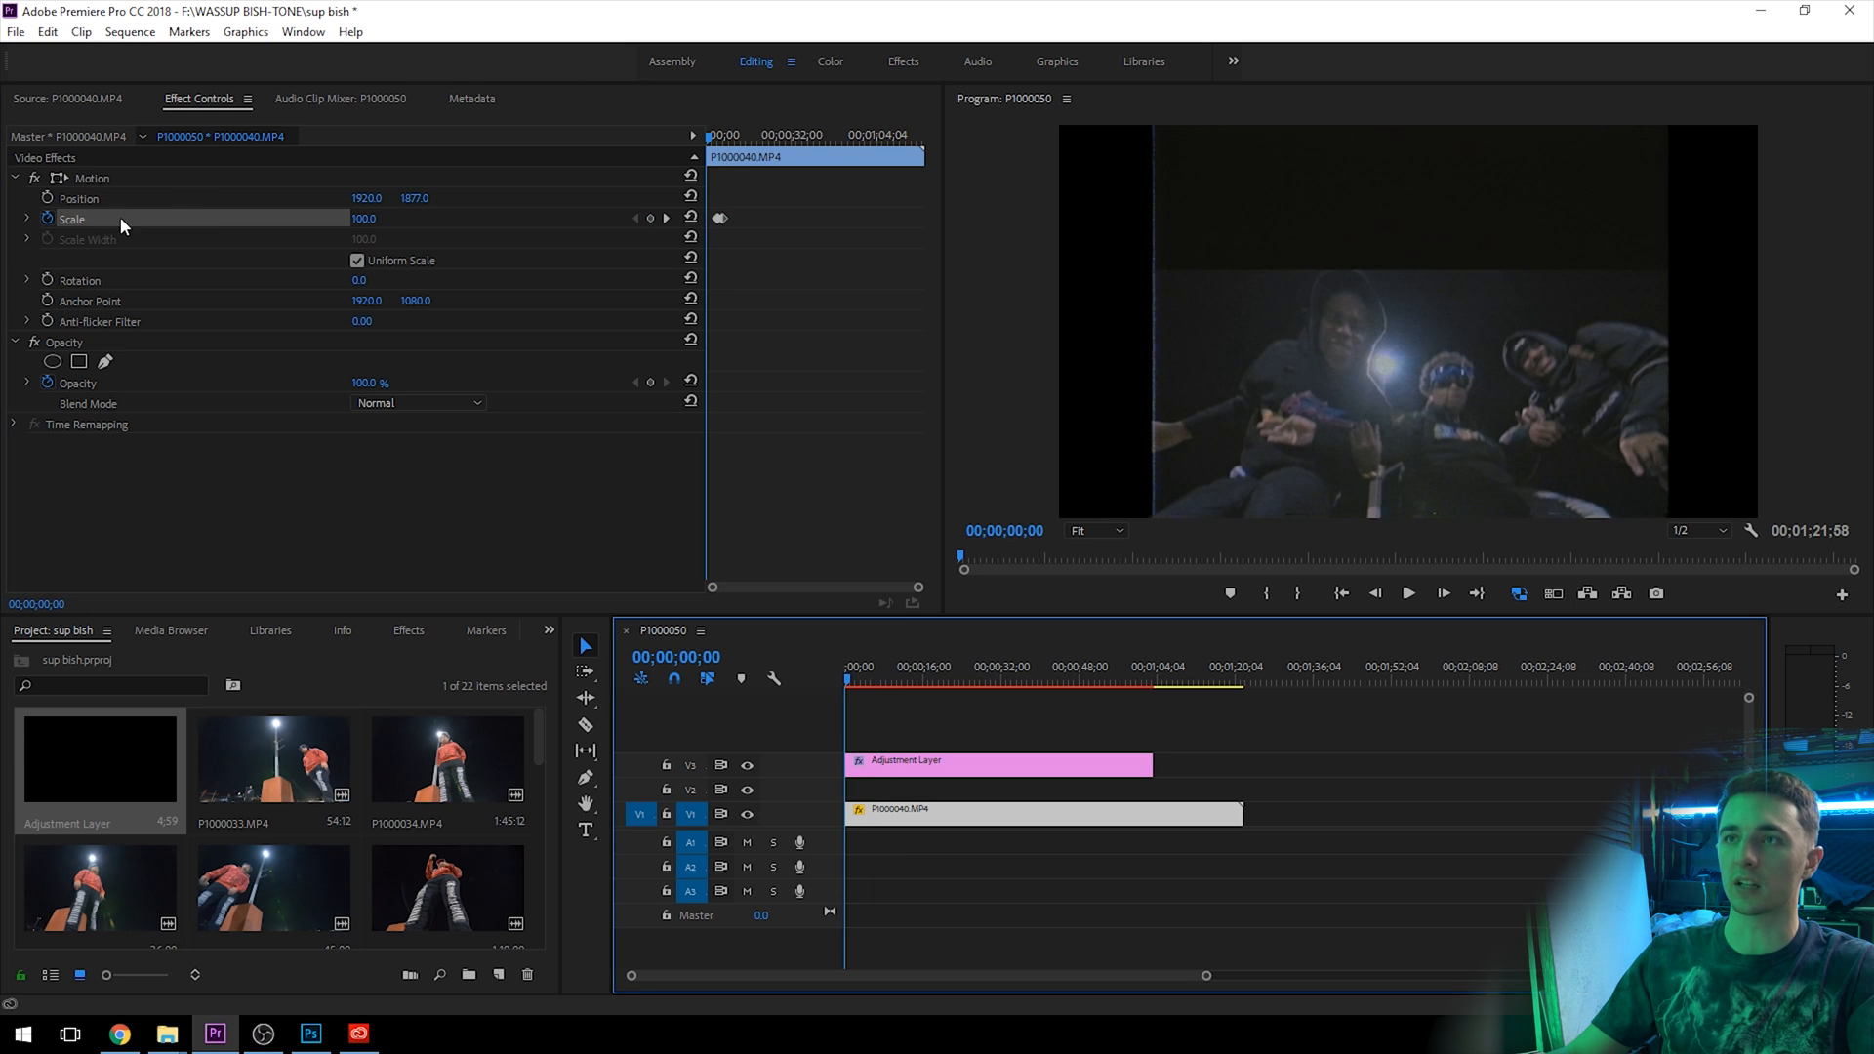
pyautogui.moveTo(191, 208)
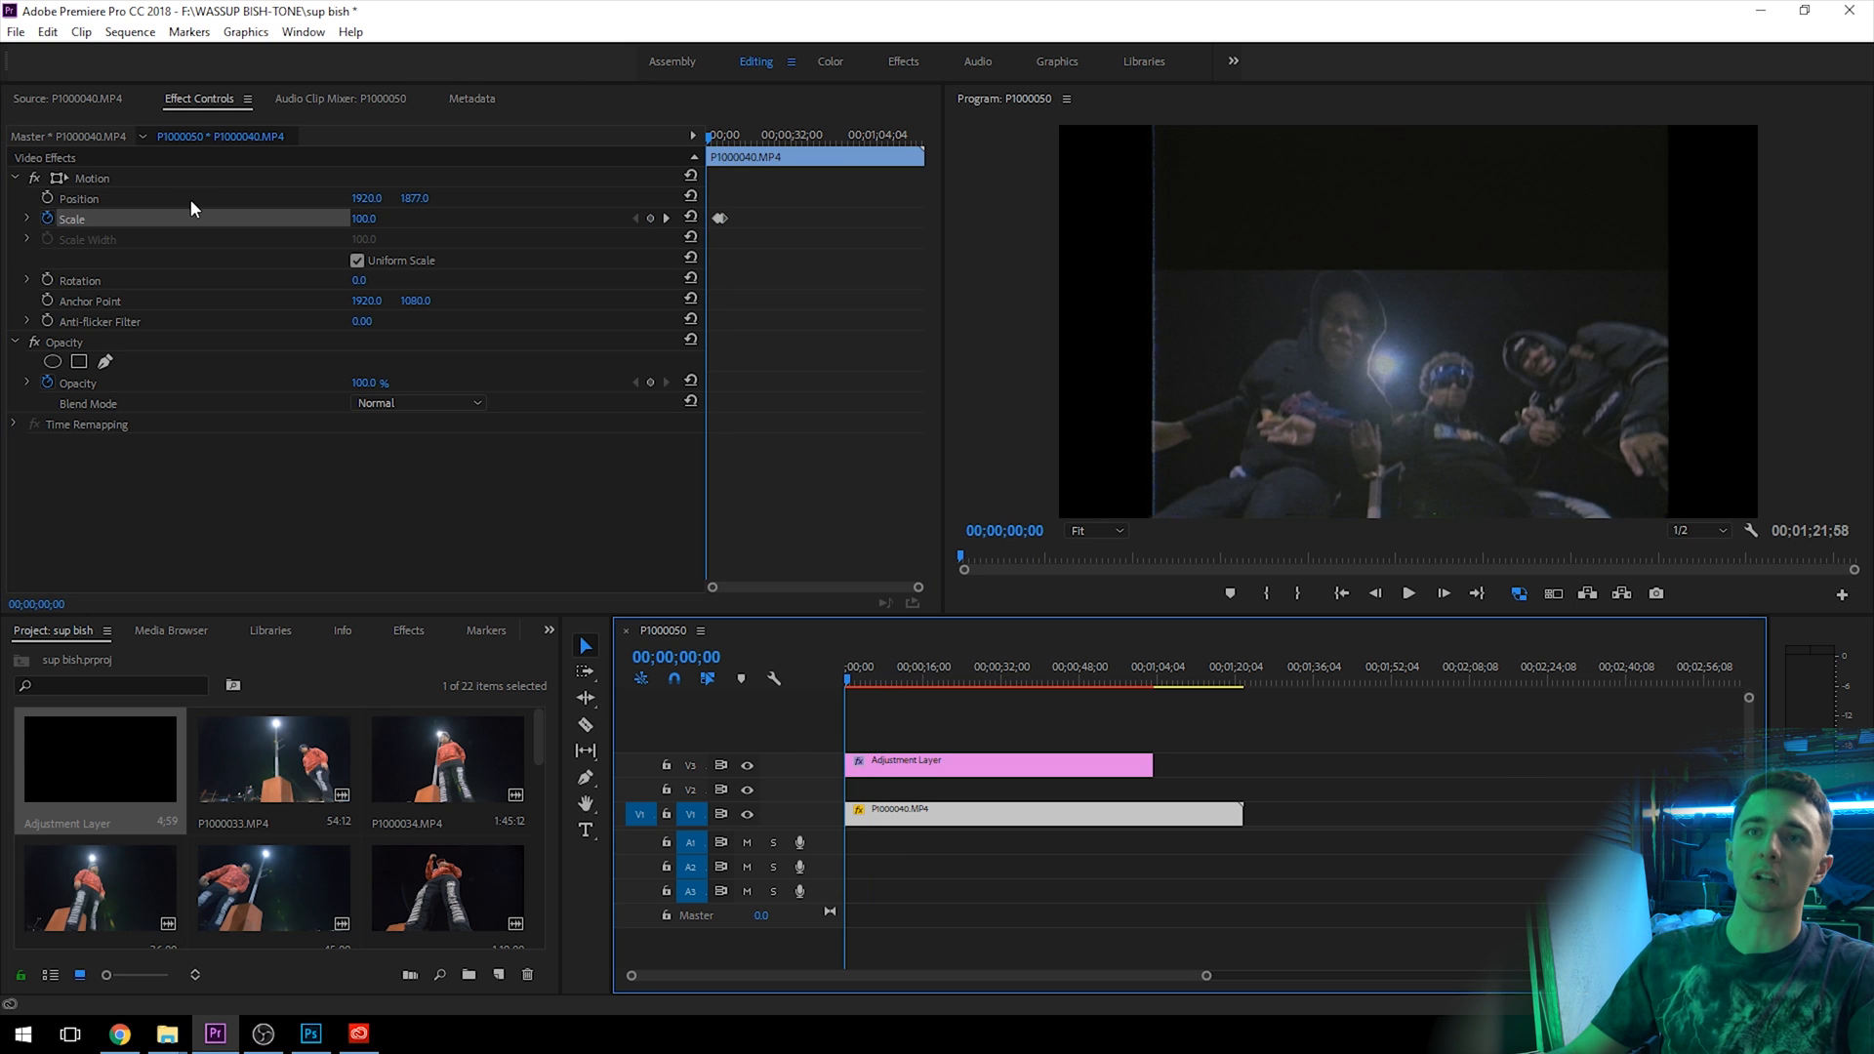
# Set the adjustment layer aside and place P1000052.MP4 alone on V2 with the playhead at its start
pyautogui.click(861, 677)
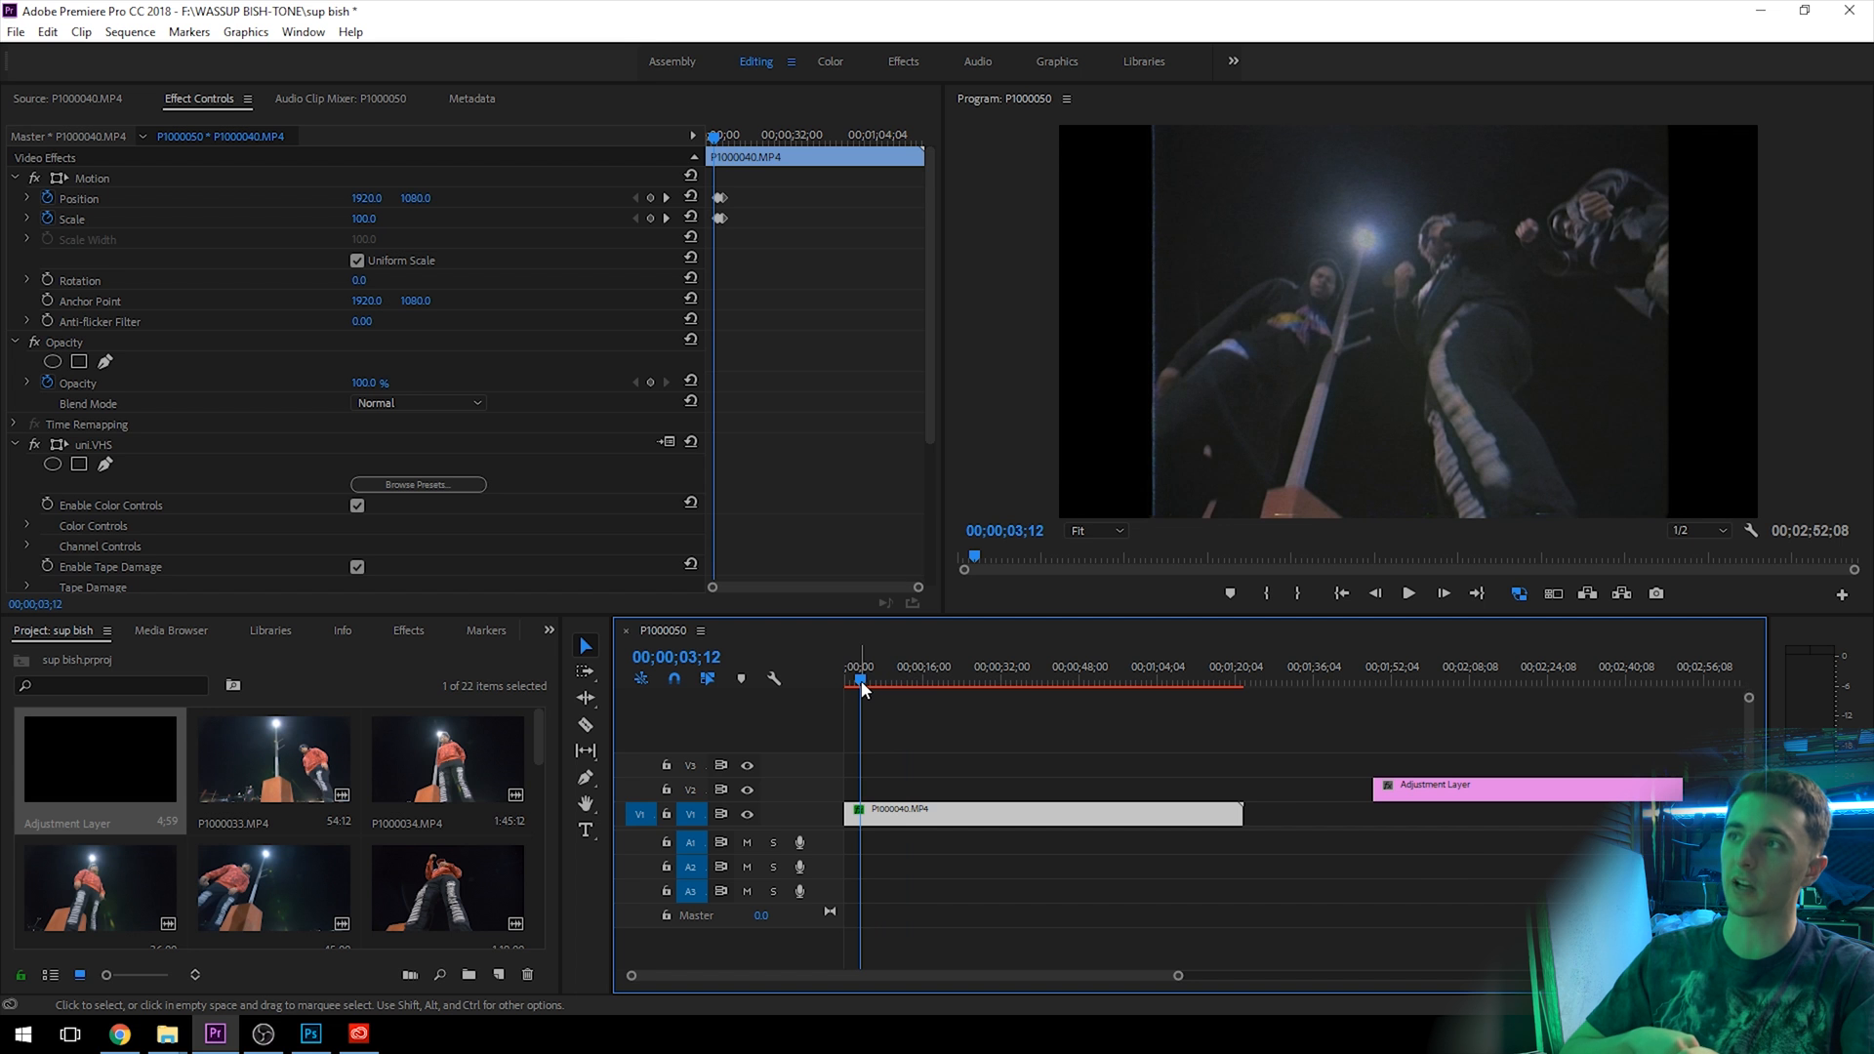
pyautogui.click(1407, 593)
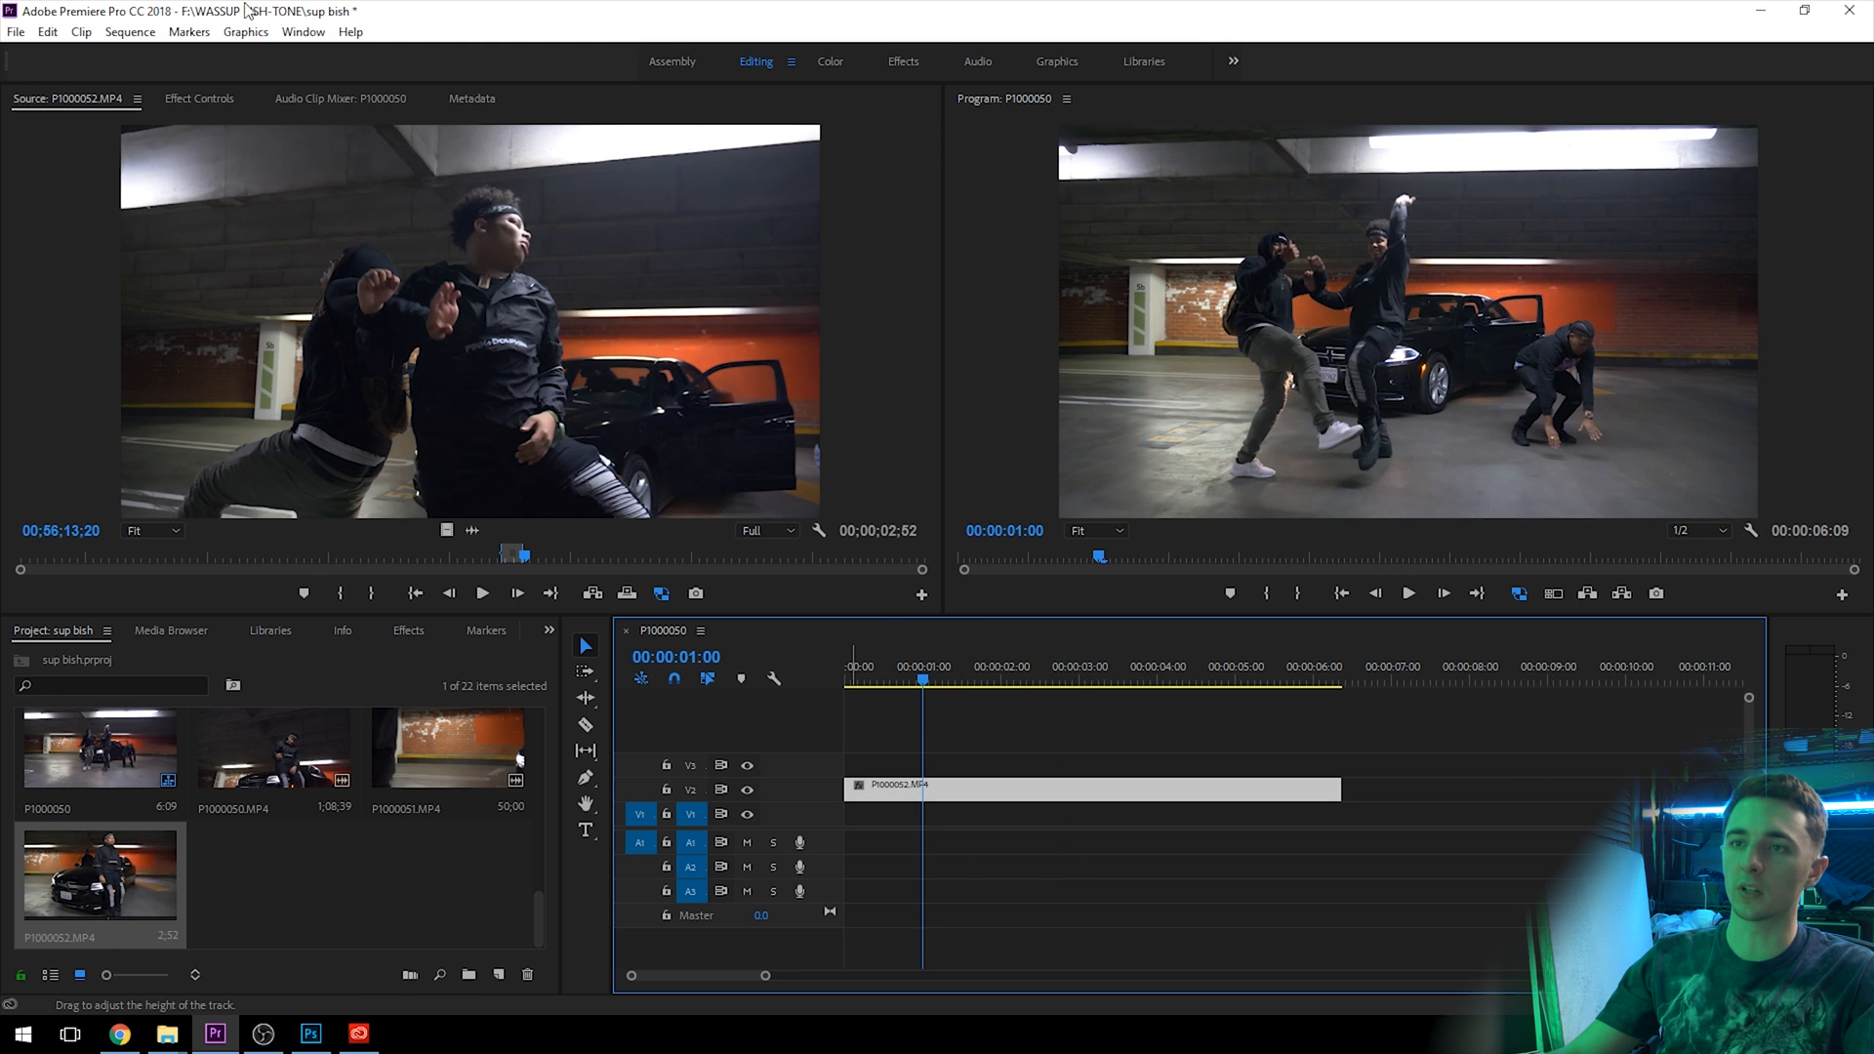
# Add Distort > Transform to the garage clip and keyframe its Scale at 200
pyautogui.click(199, 97)
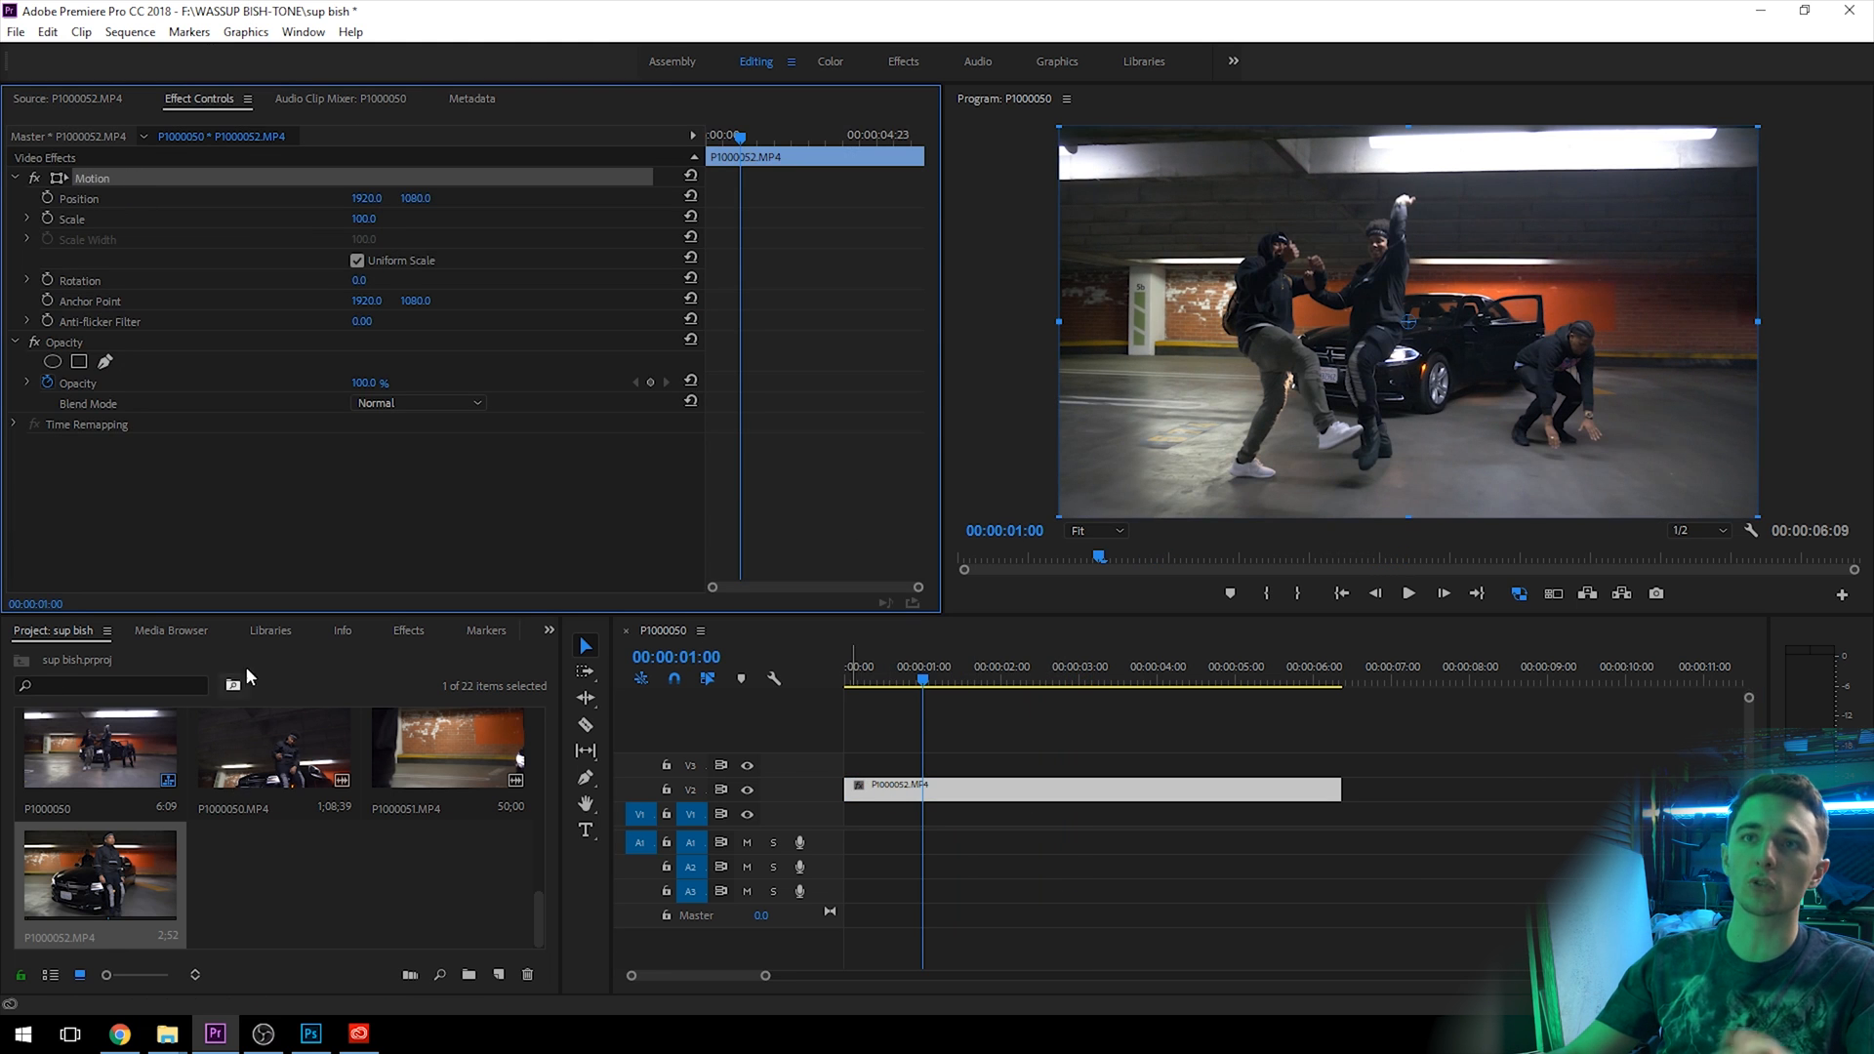
pyautogui.click(408, 631)
pyautogui.write('transf')
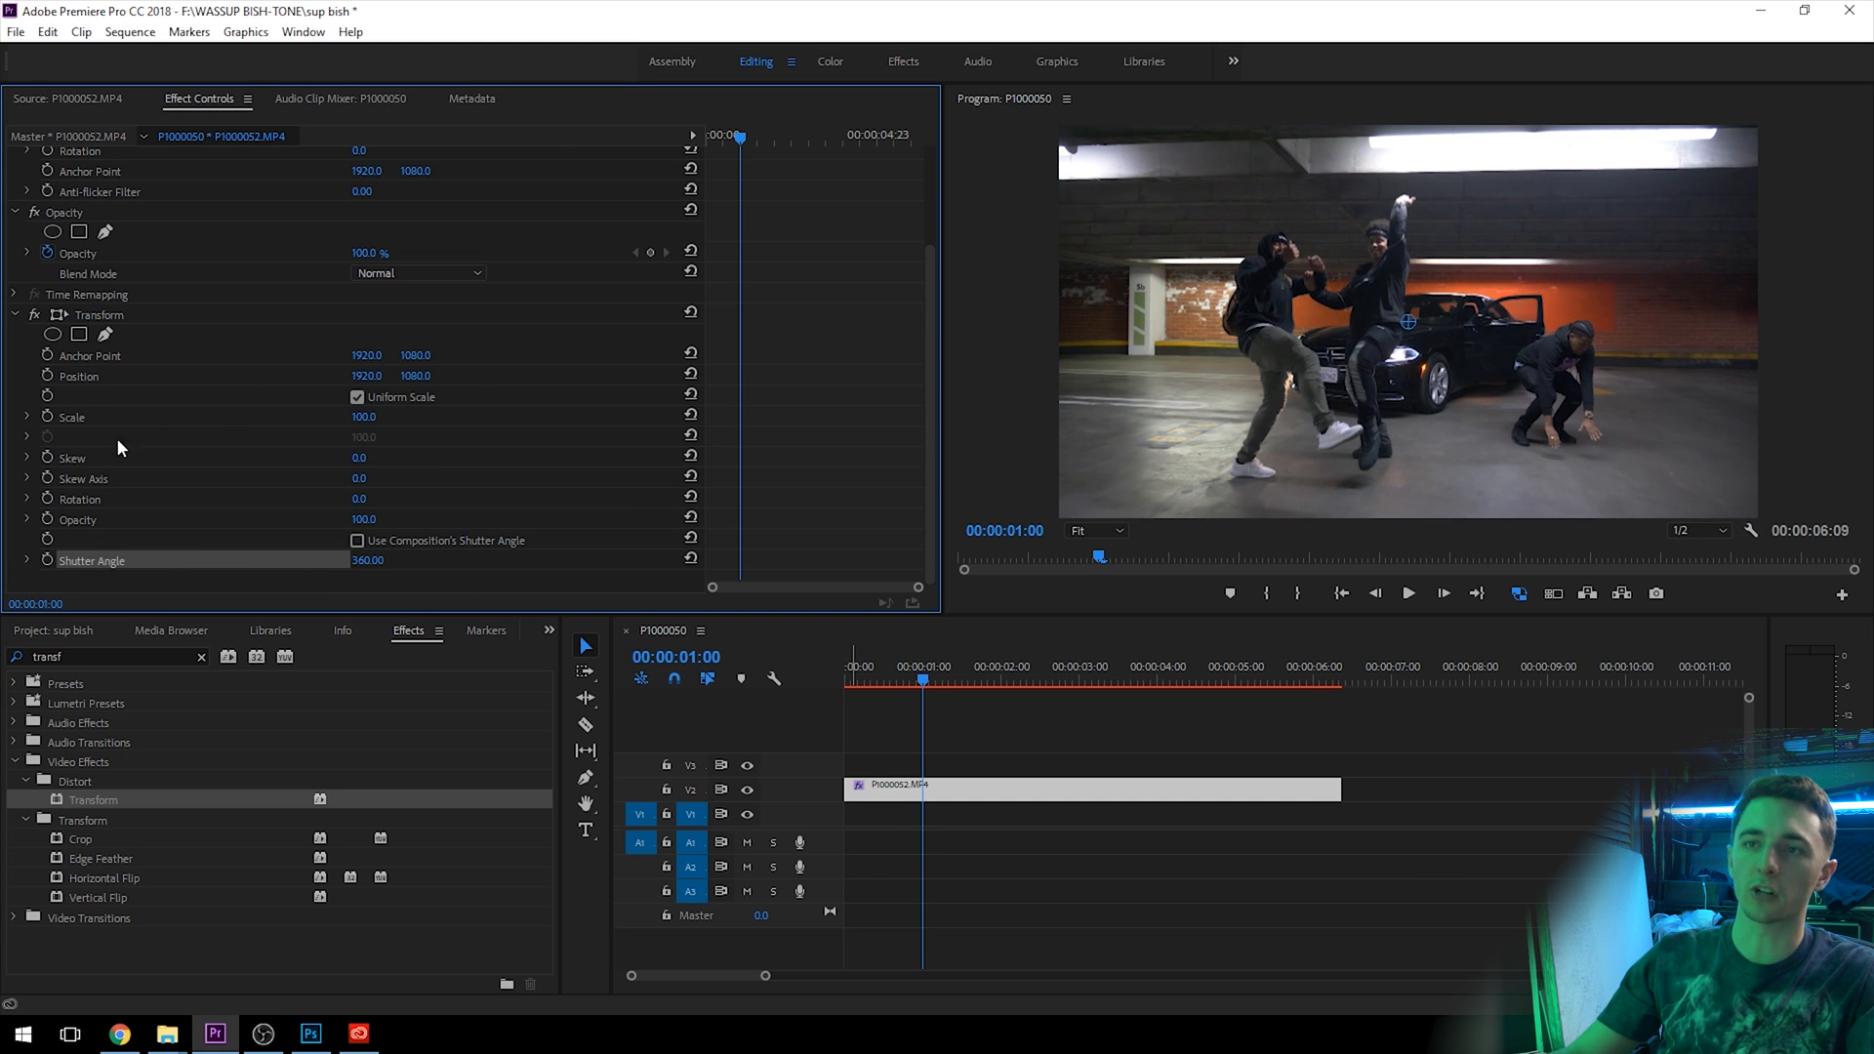
pyautogui.click(935, 679)
pyautogui.write('15')
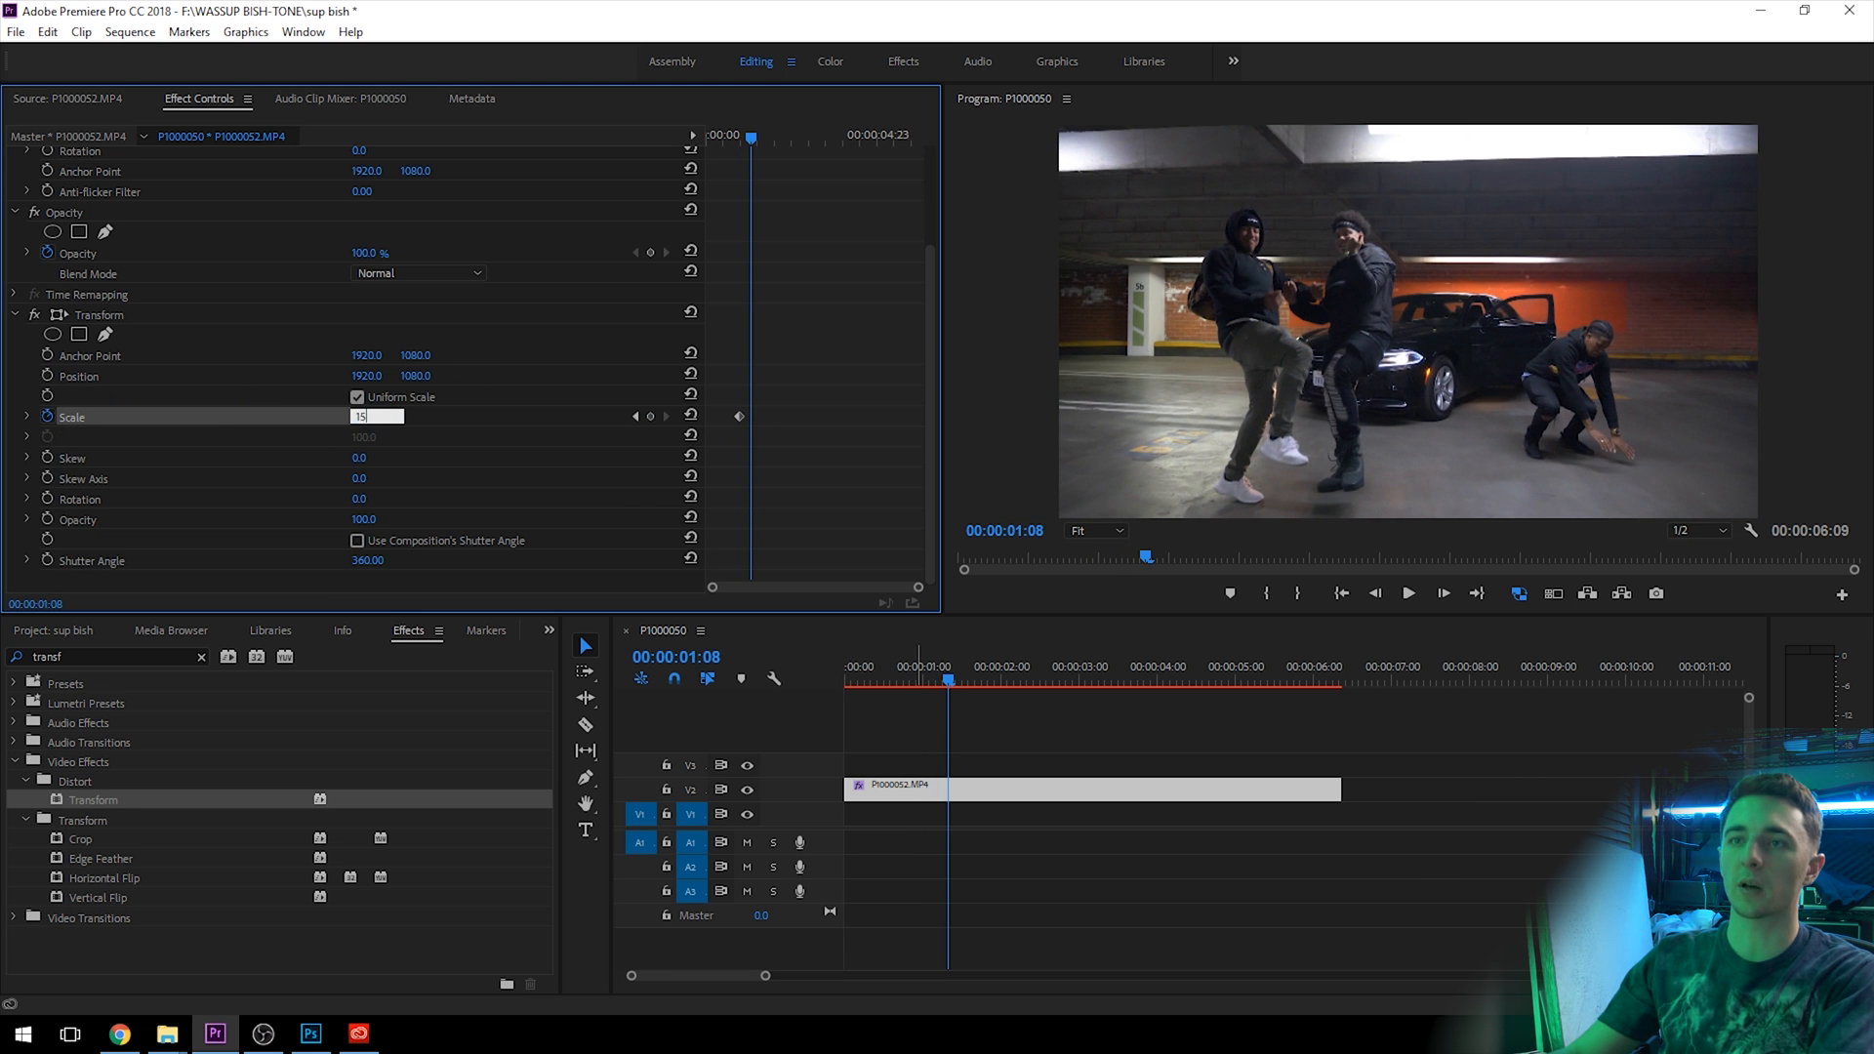
pyautogui.write('200')
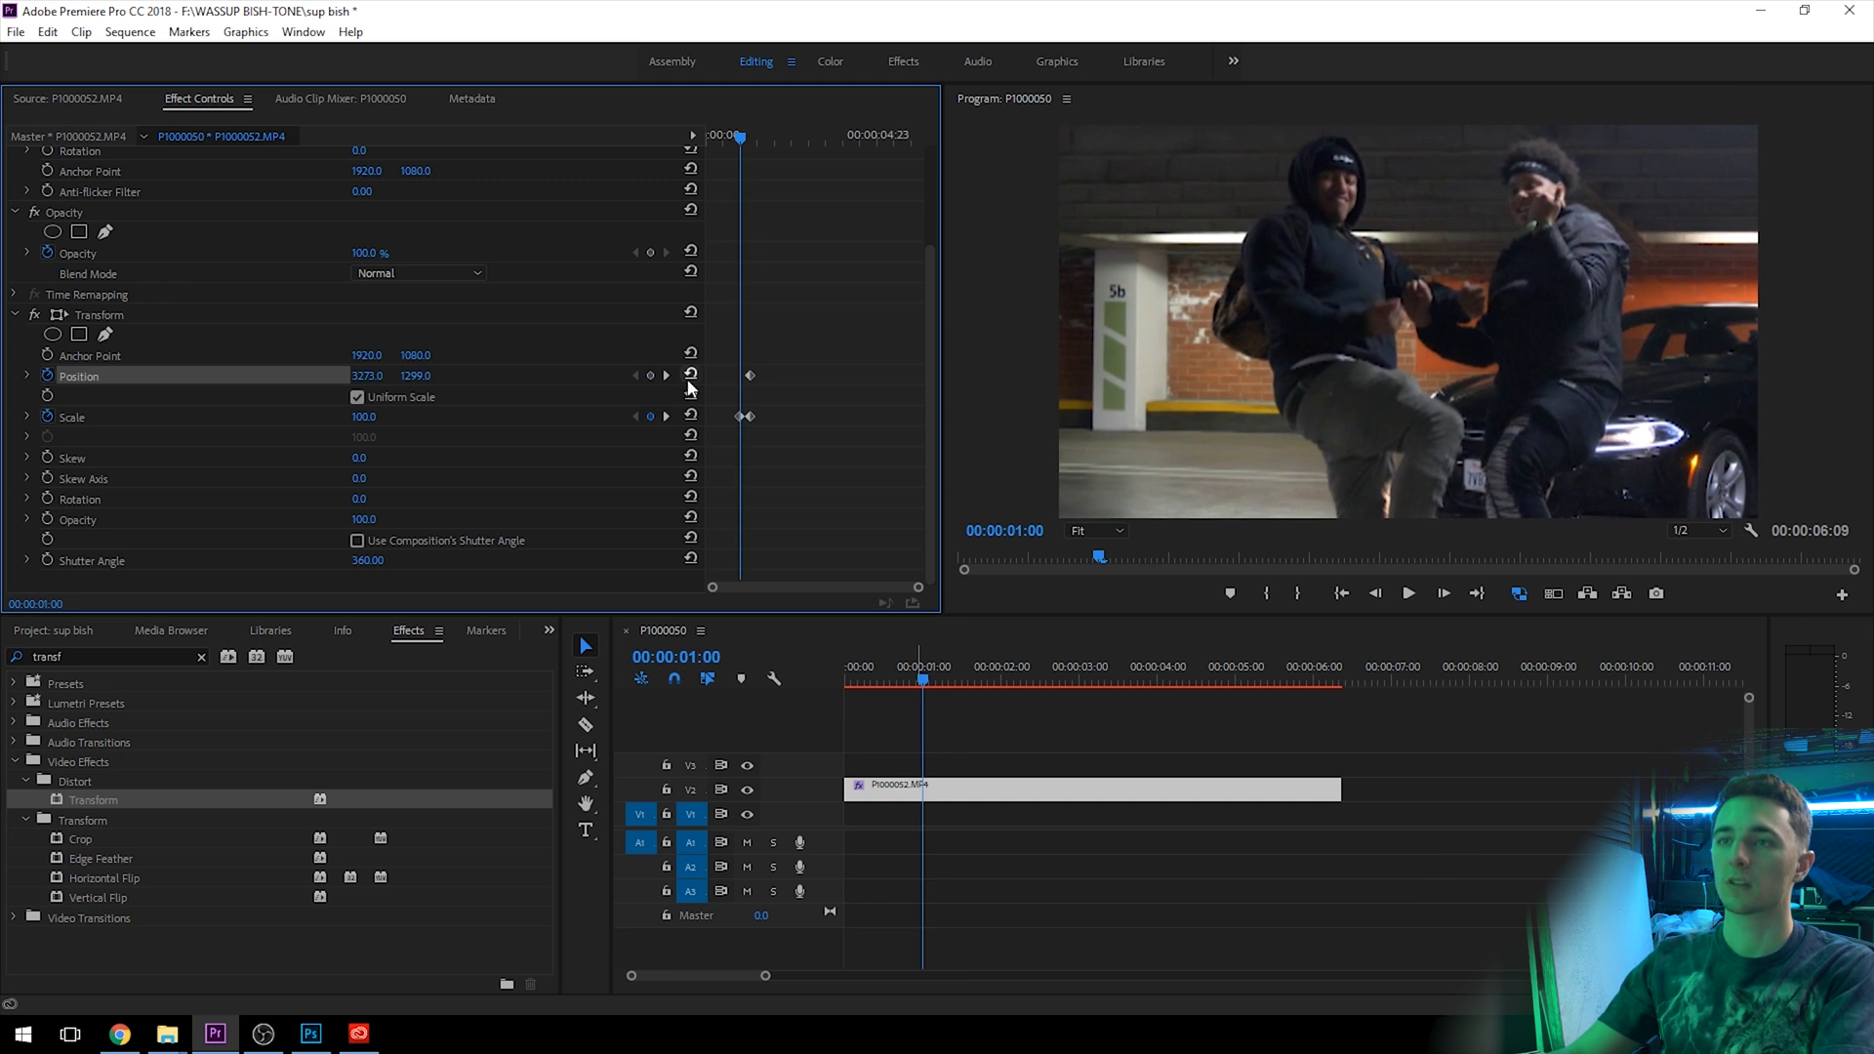
# Keyframe Position and further Scale values (150, 250) over time, then razor the clip into three pieces
pyautogui.click(689, 375)
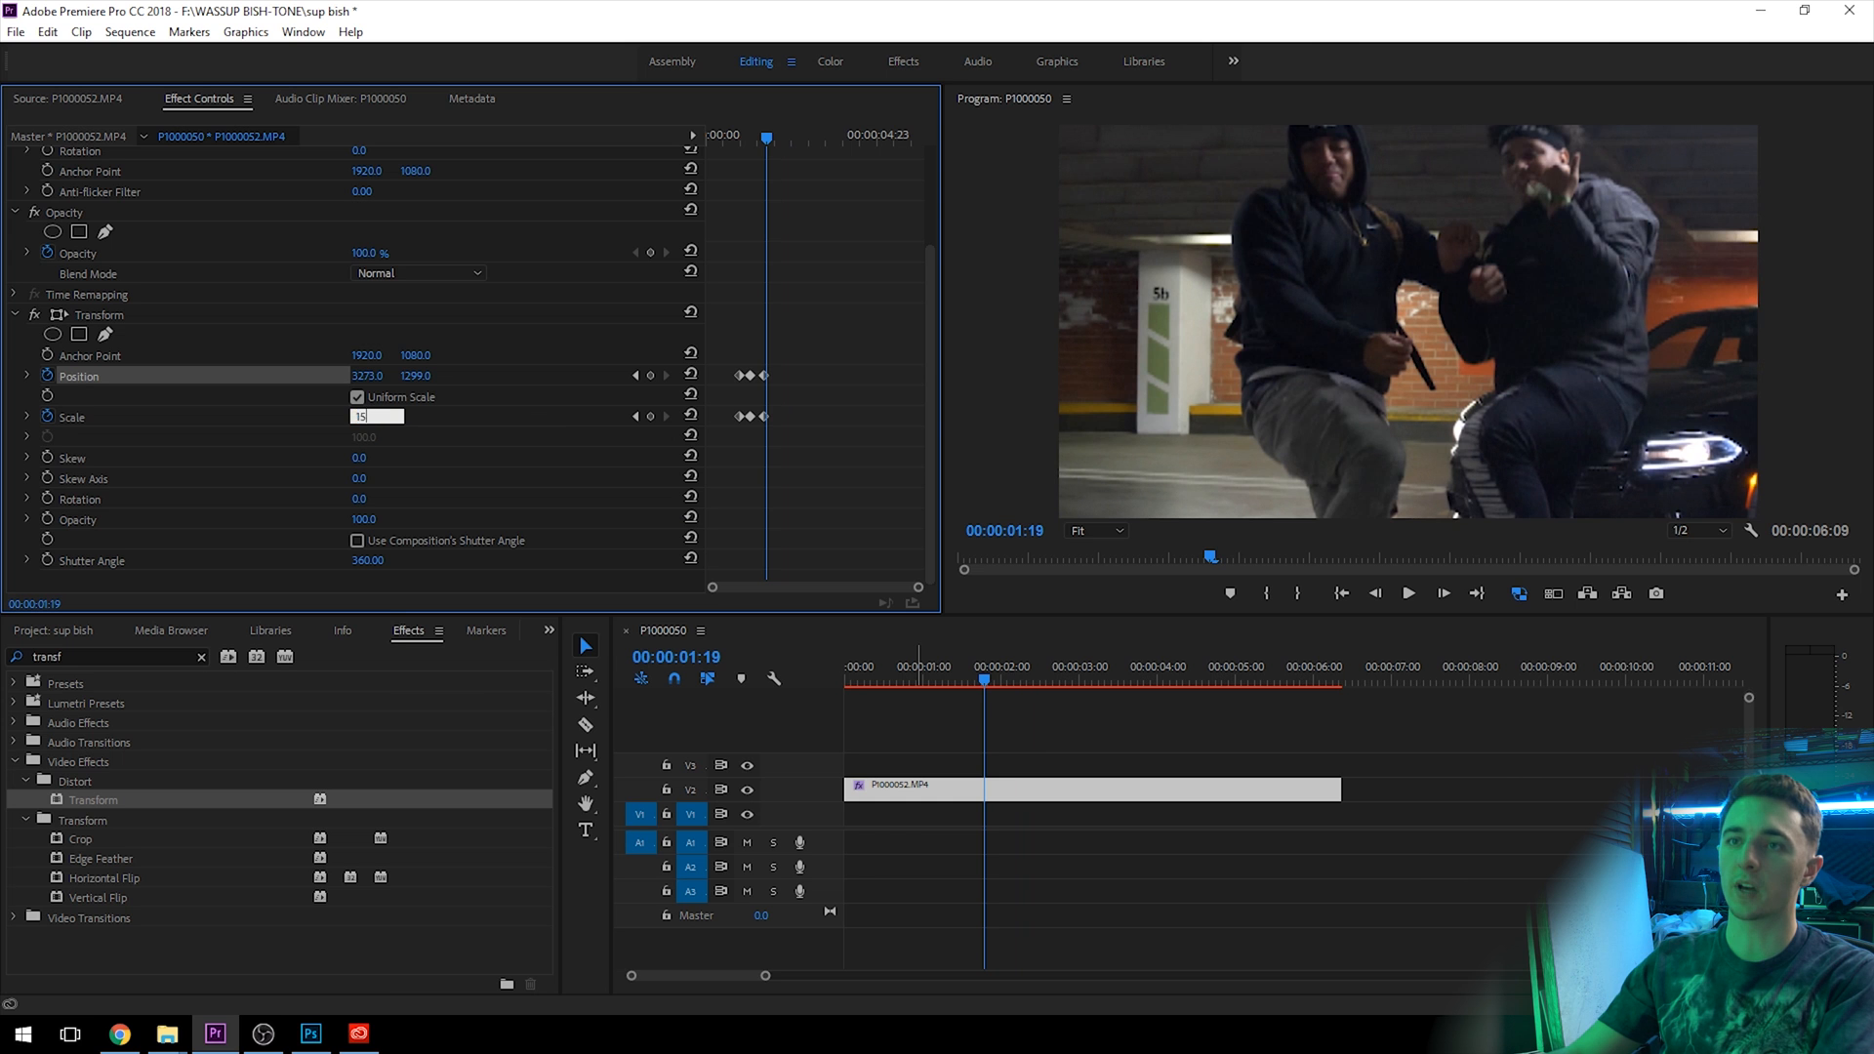
pyautogui.write('150')
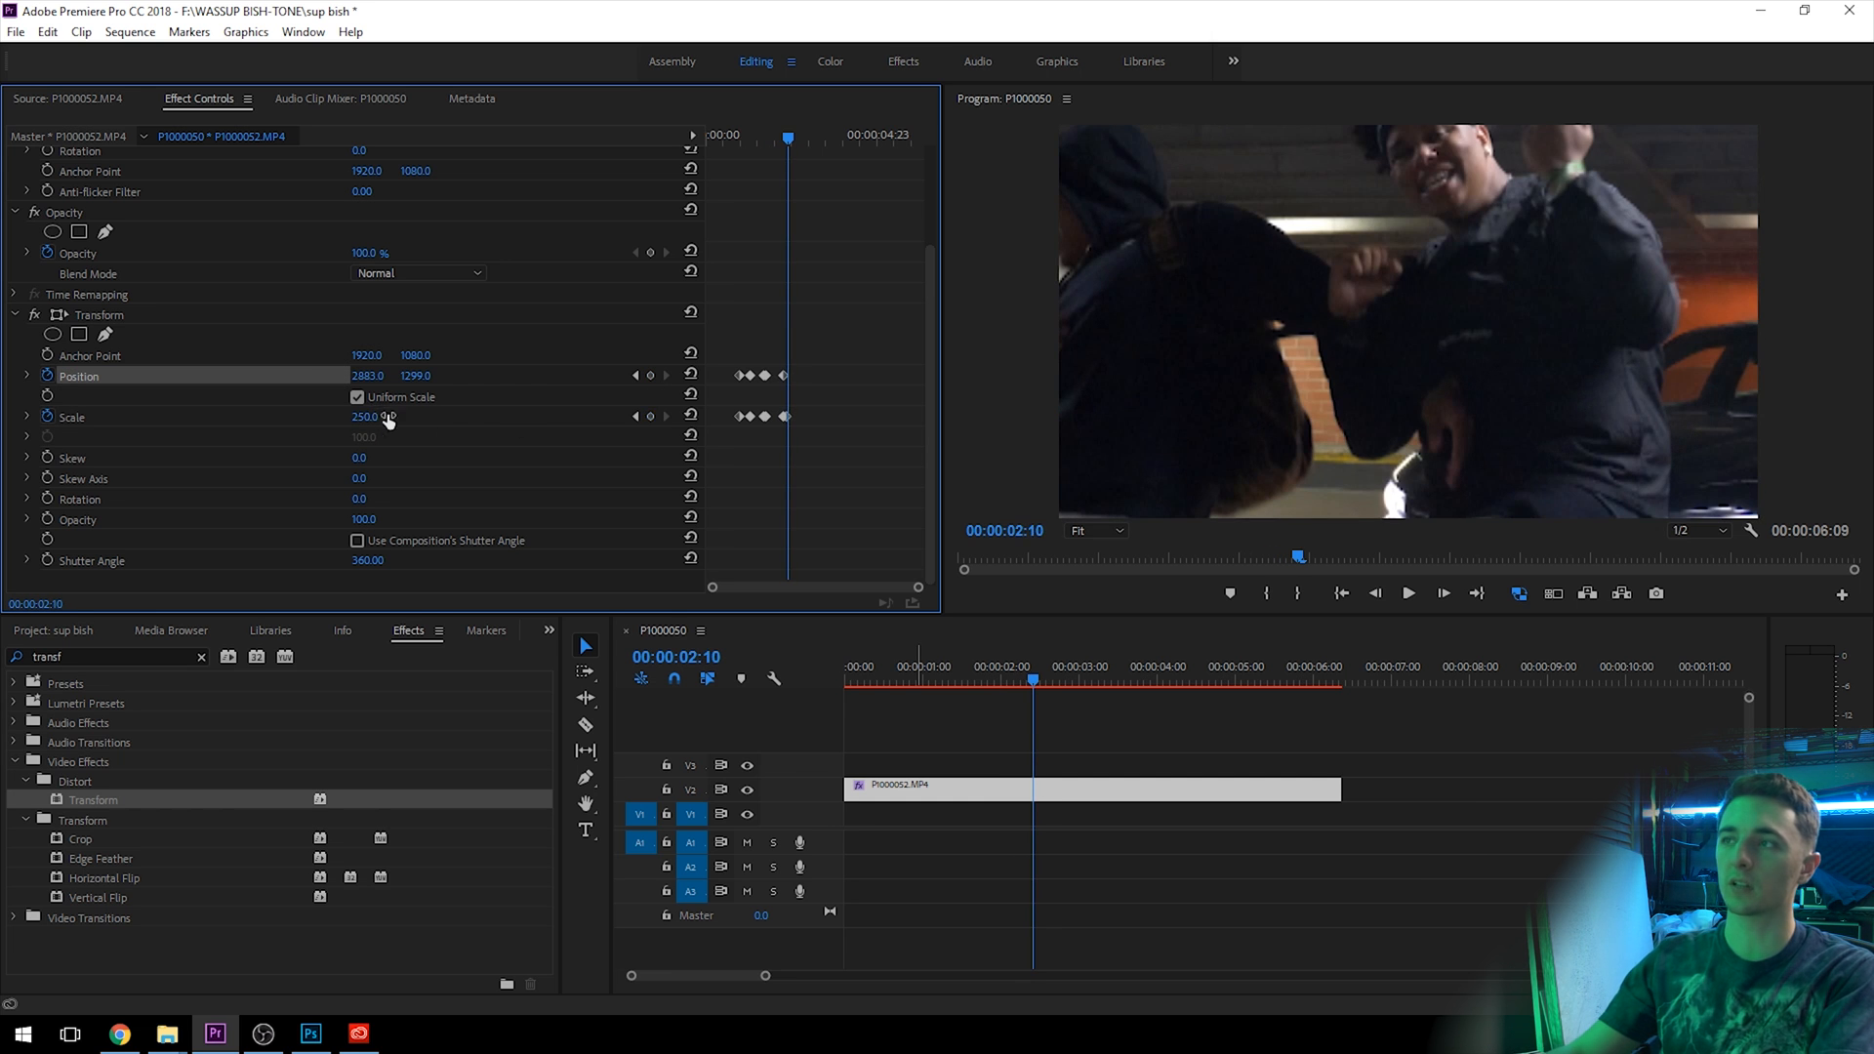
pyautogui.click(691, 375)
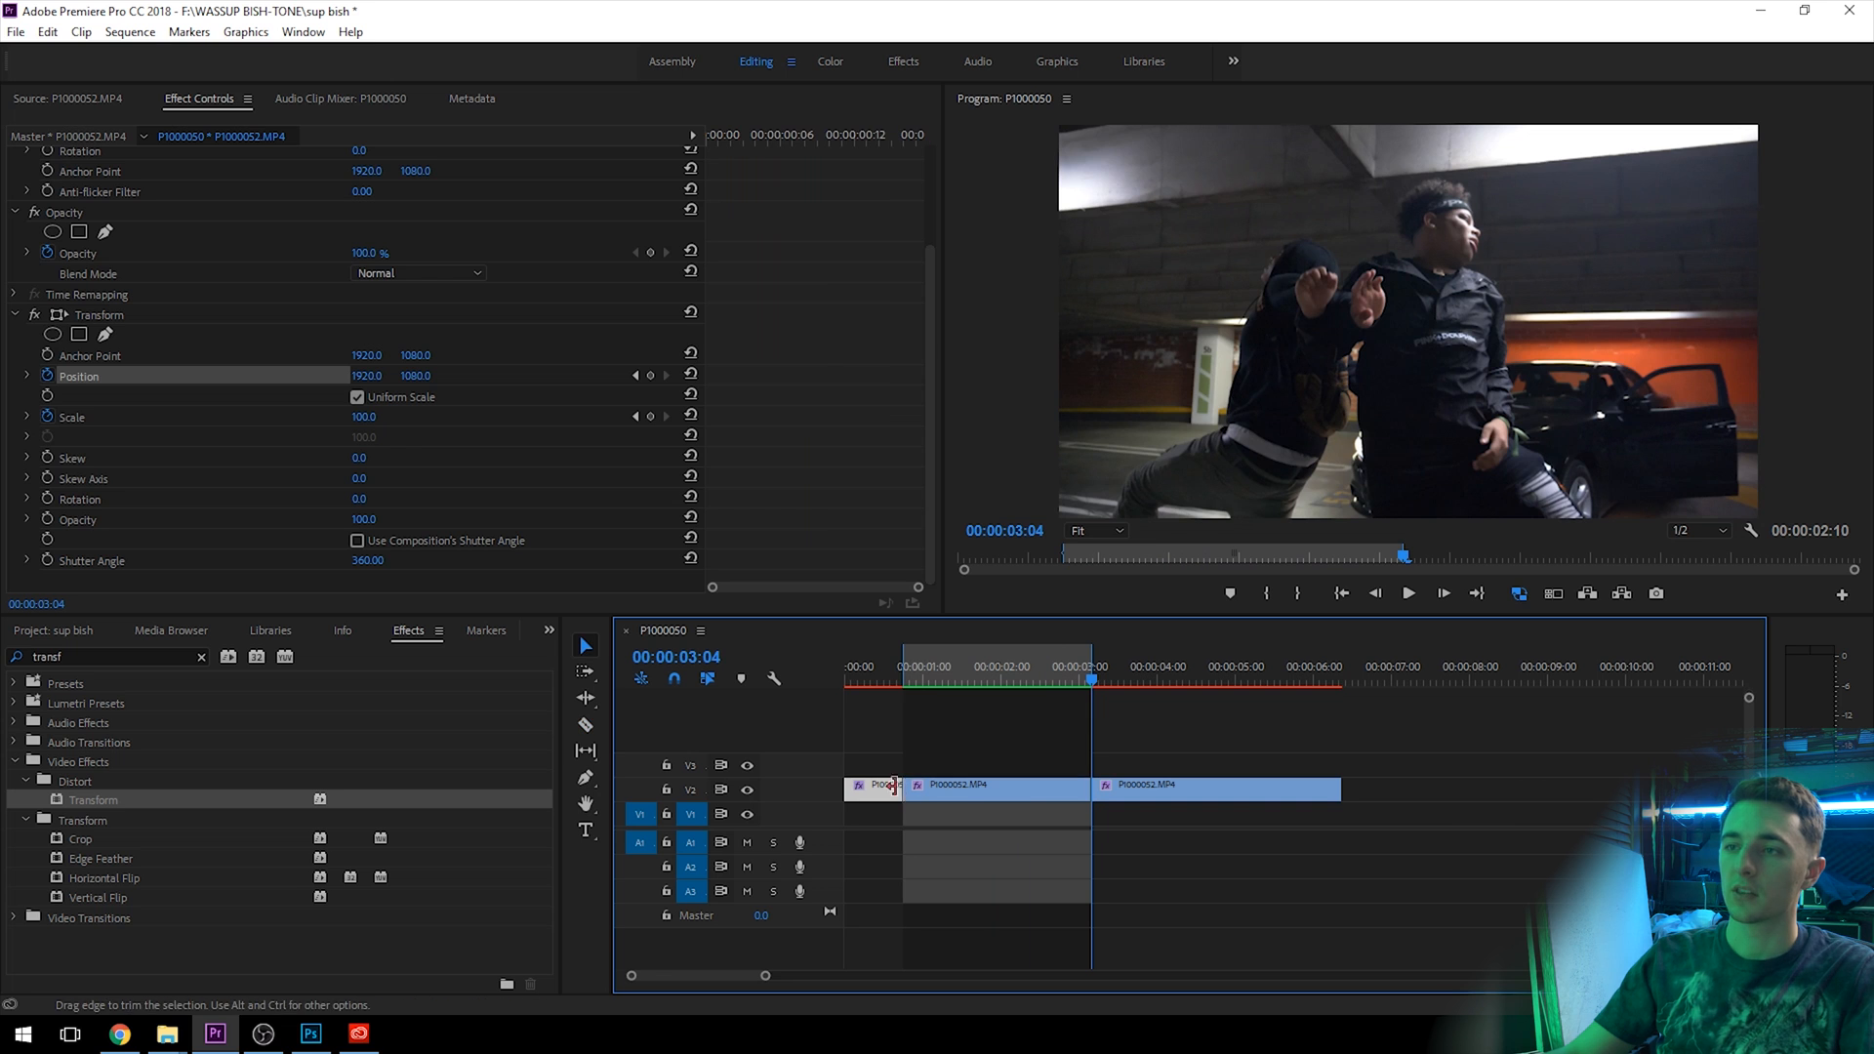
# Delete the outer cut pieces and nest the middle piece as Nested Sequence 01
pyautogui.rightClick(950, 785)
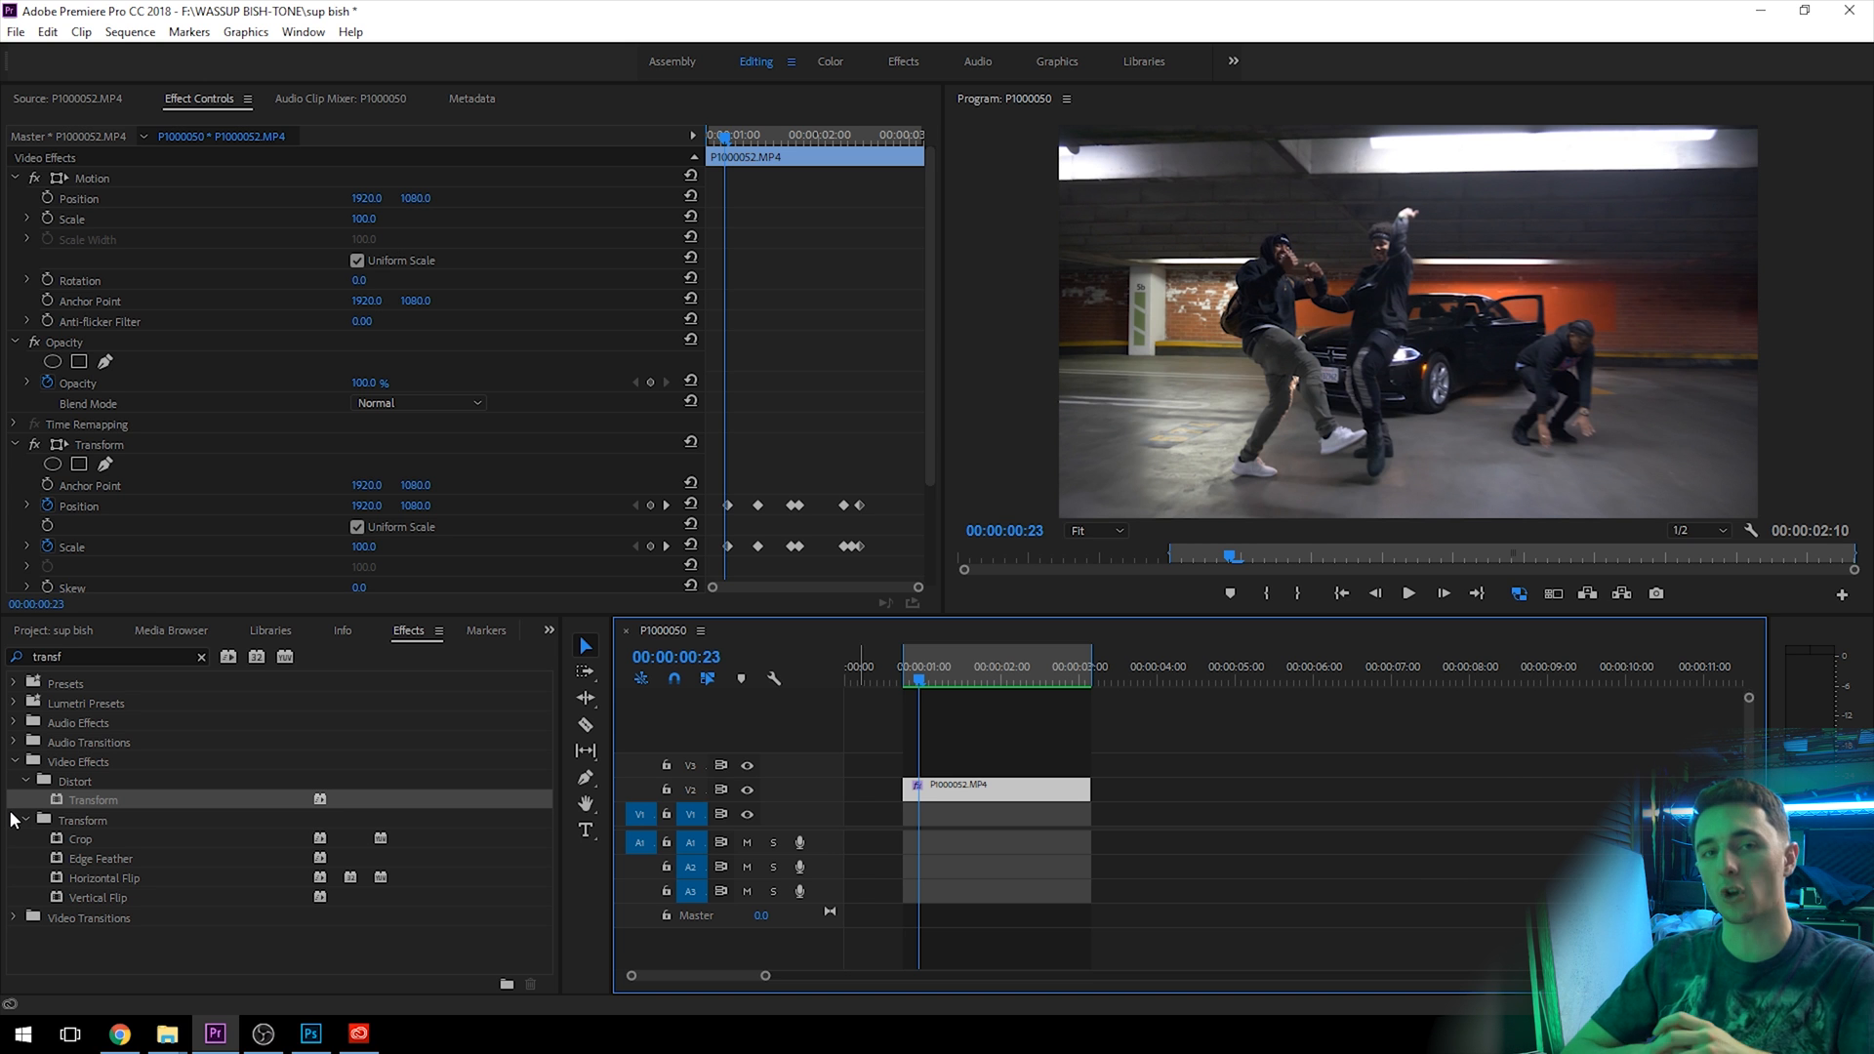
pyautogui.rightClick(956, 788)
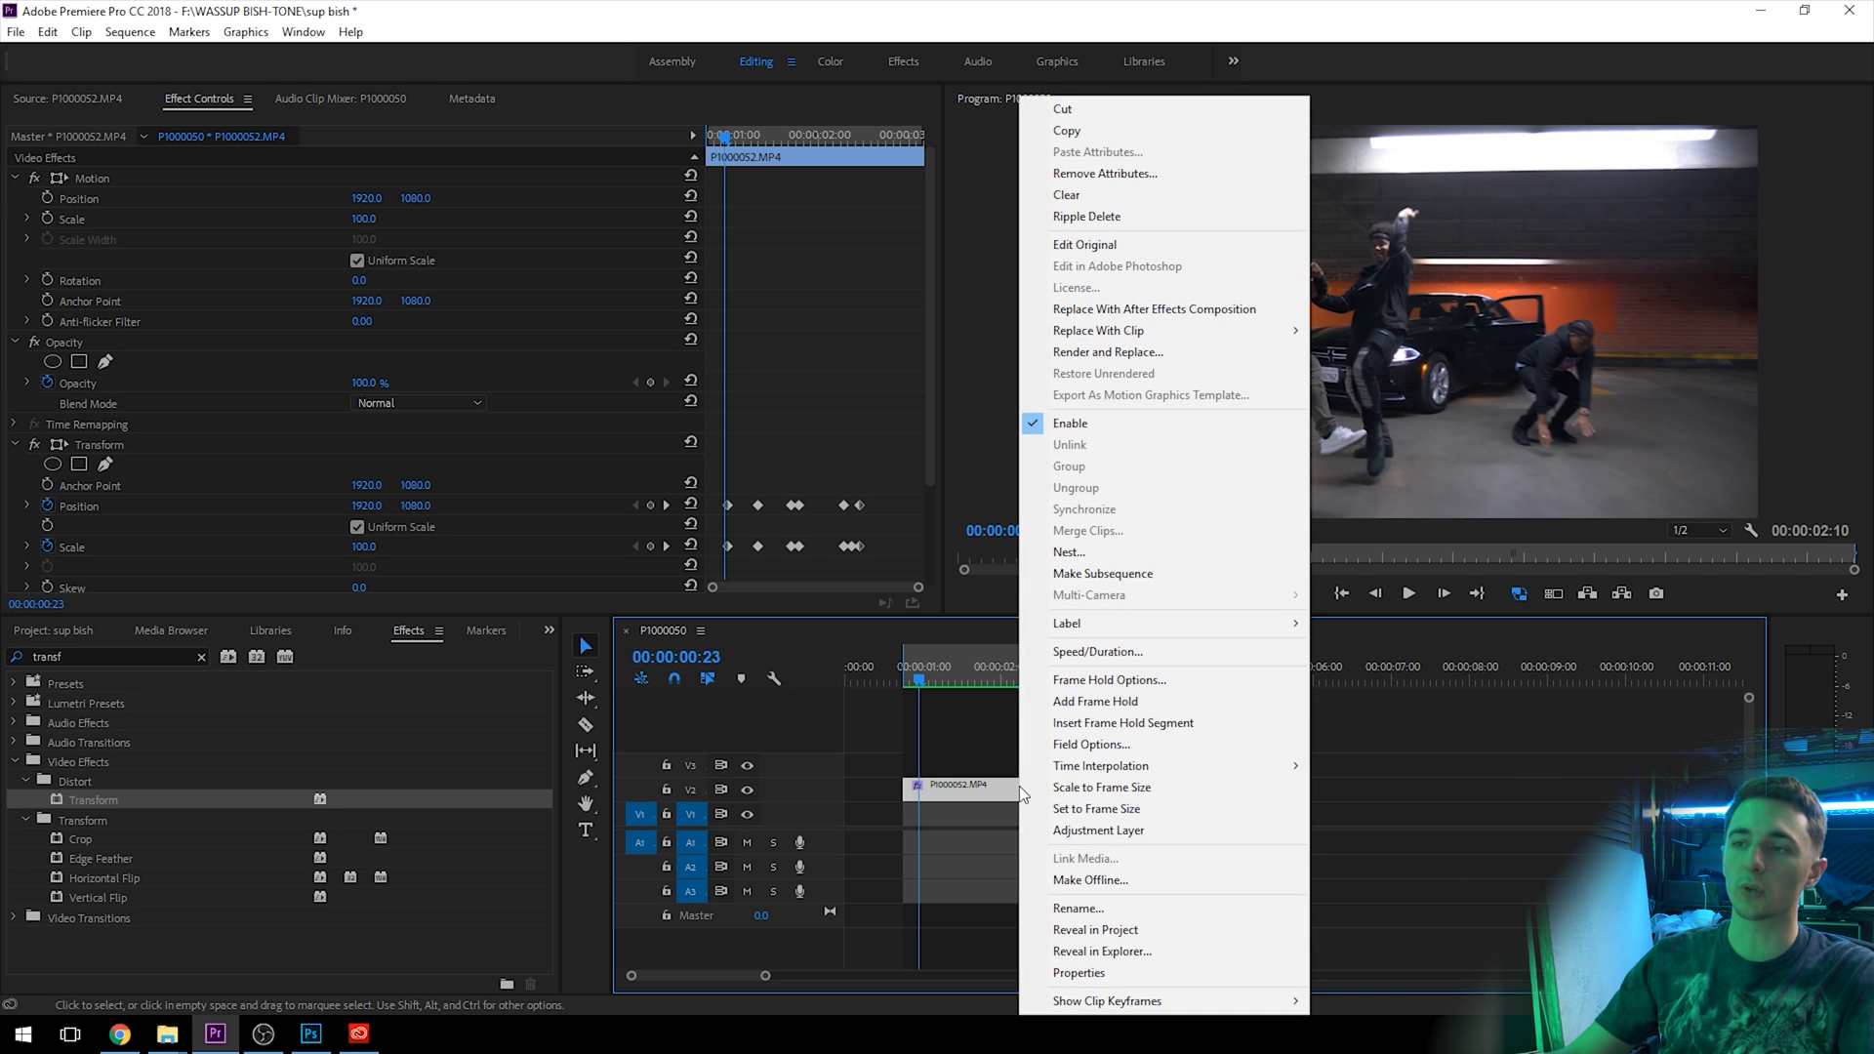
pyautogui.moveTo(1104, 568)
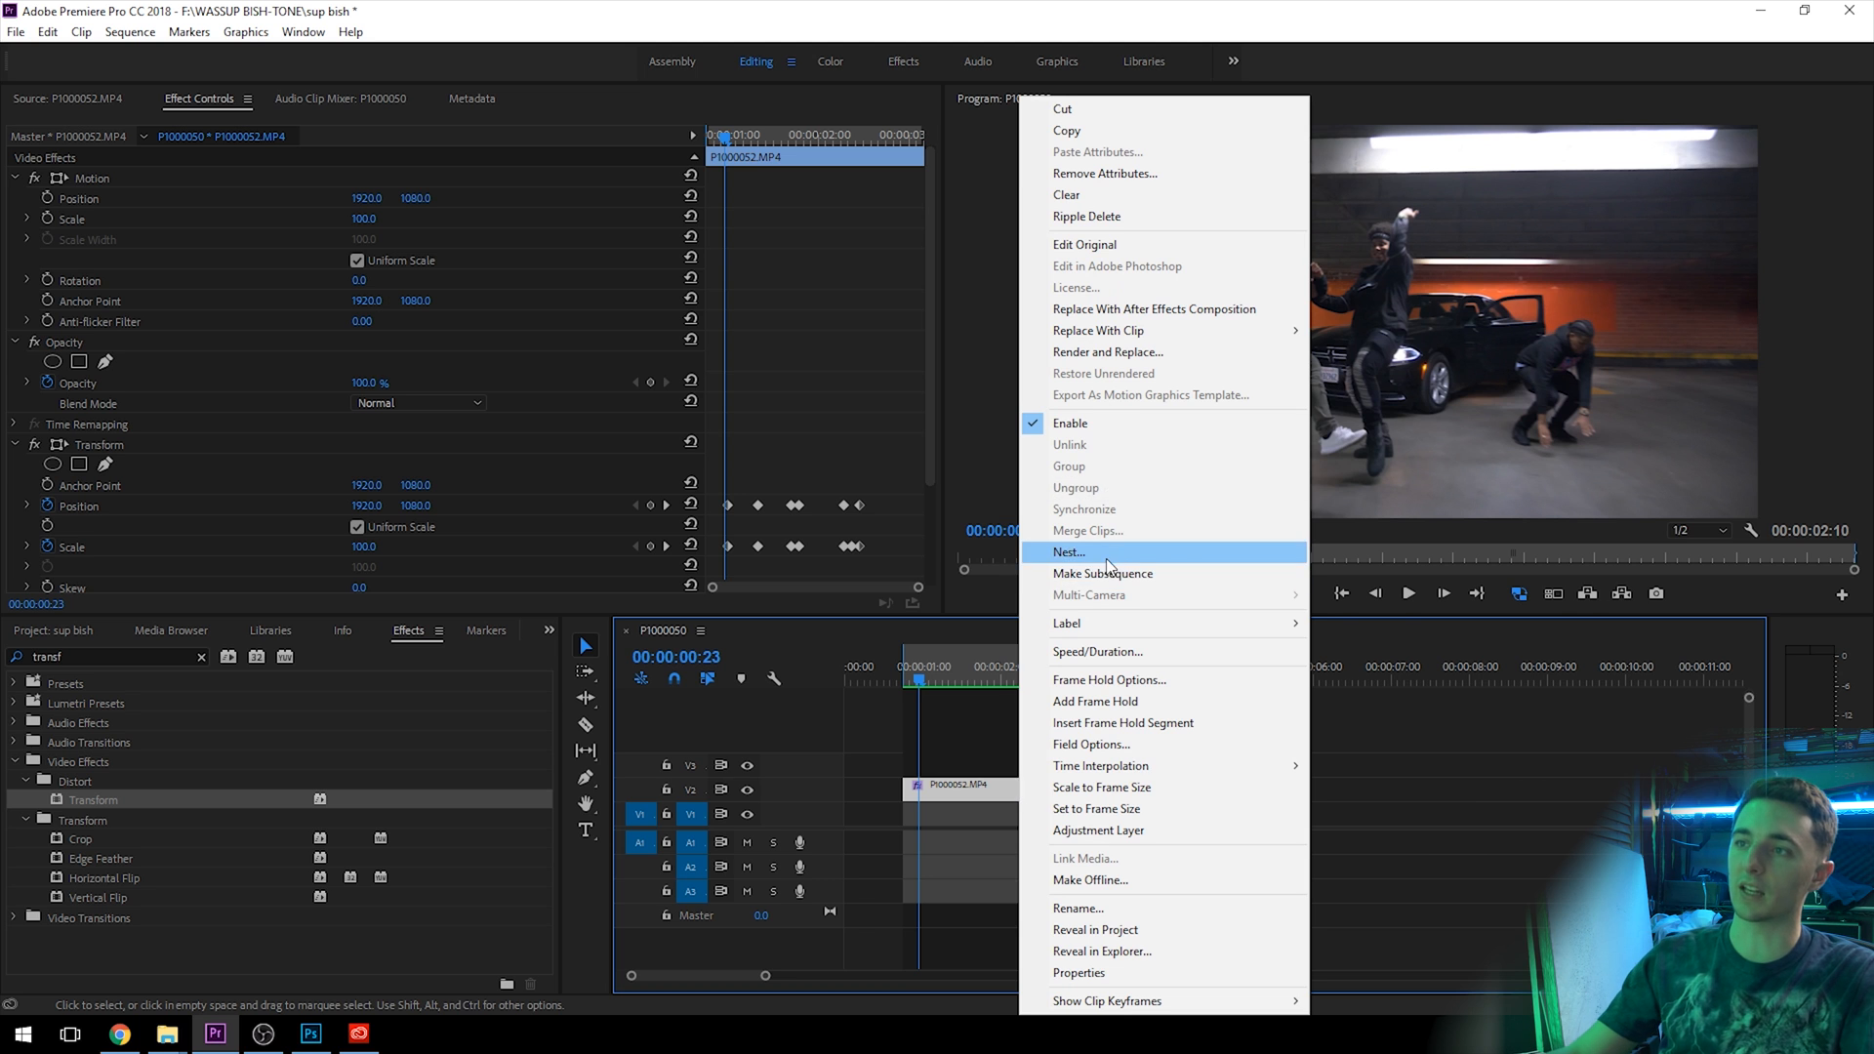
pyautogui.click(1068, 552)
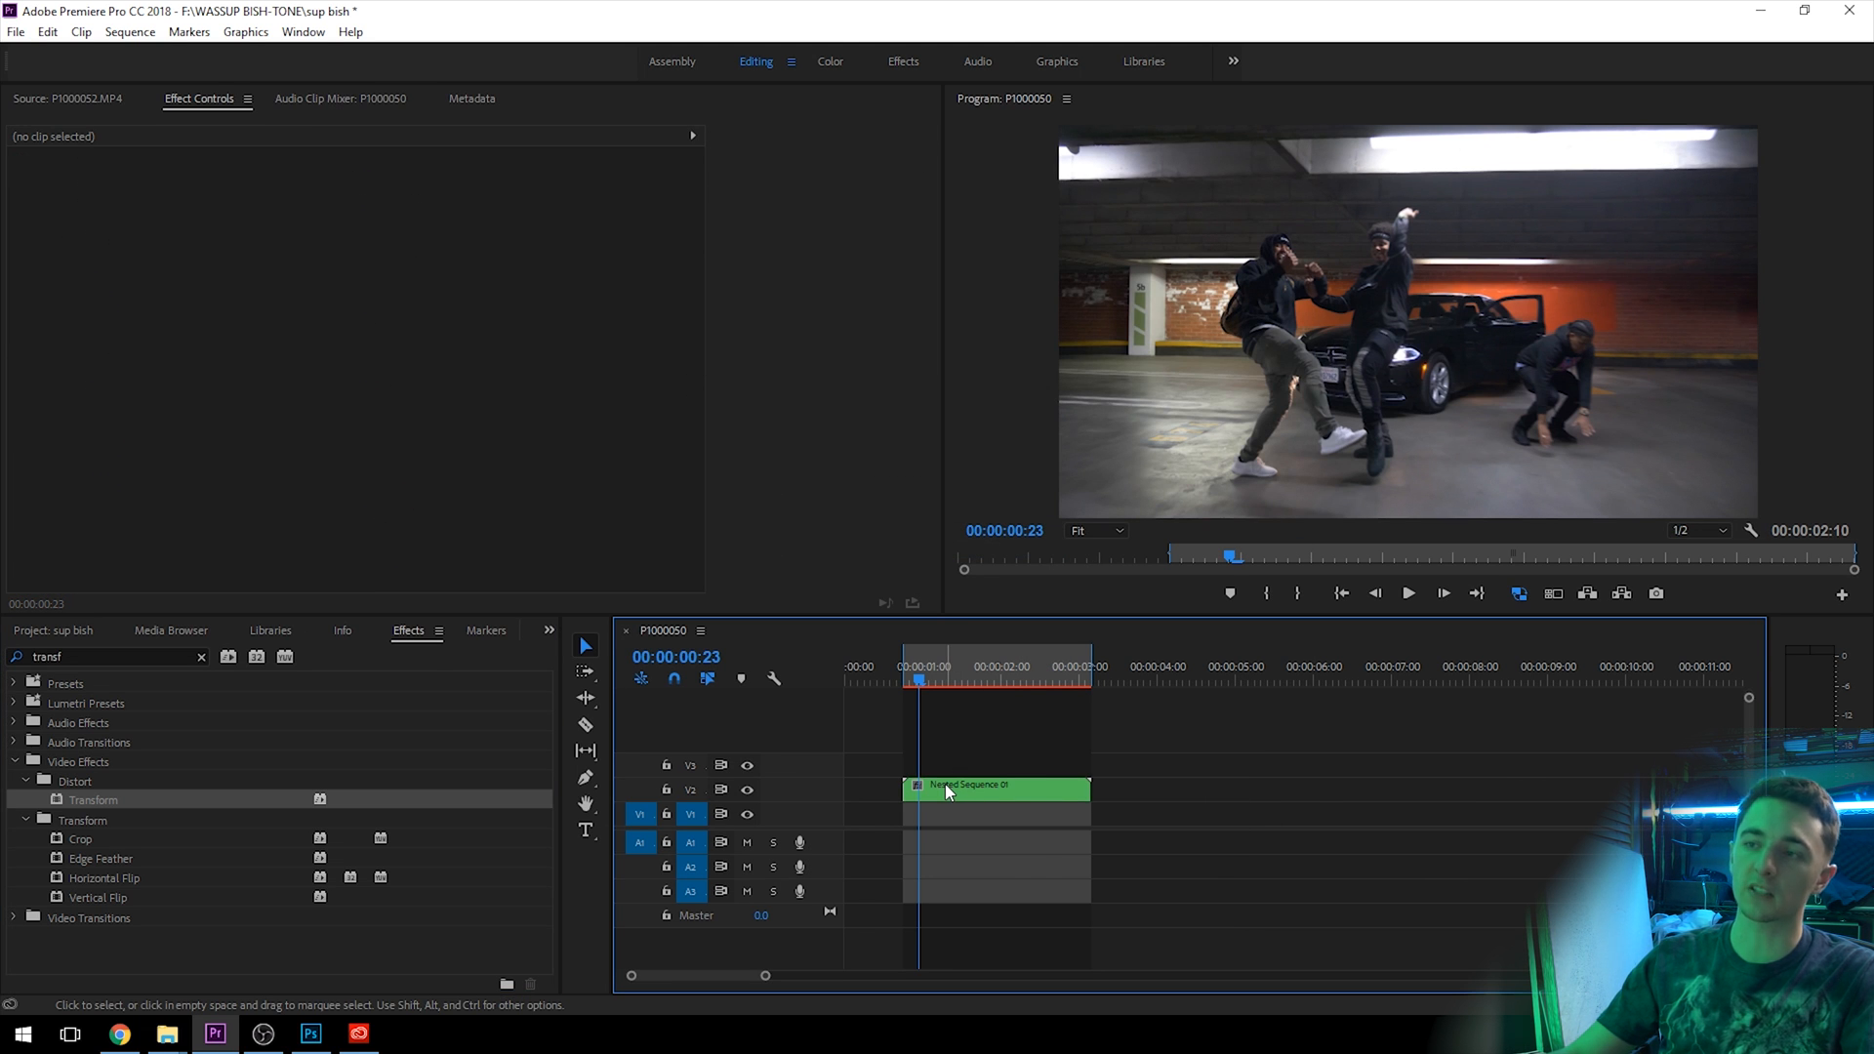
# Look inside the nested sequence, return to the main sequence and select the nest
pyautogui.doubleClick(996, 788)
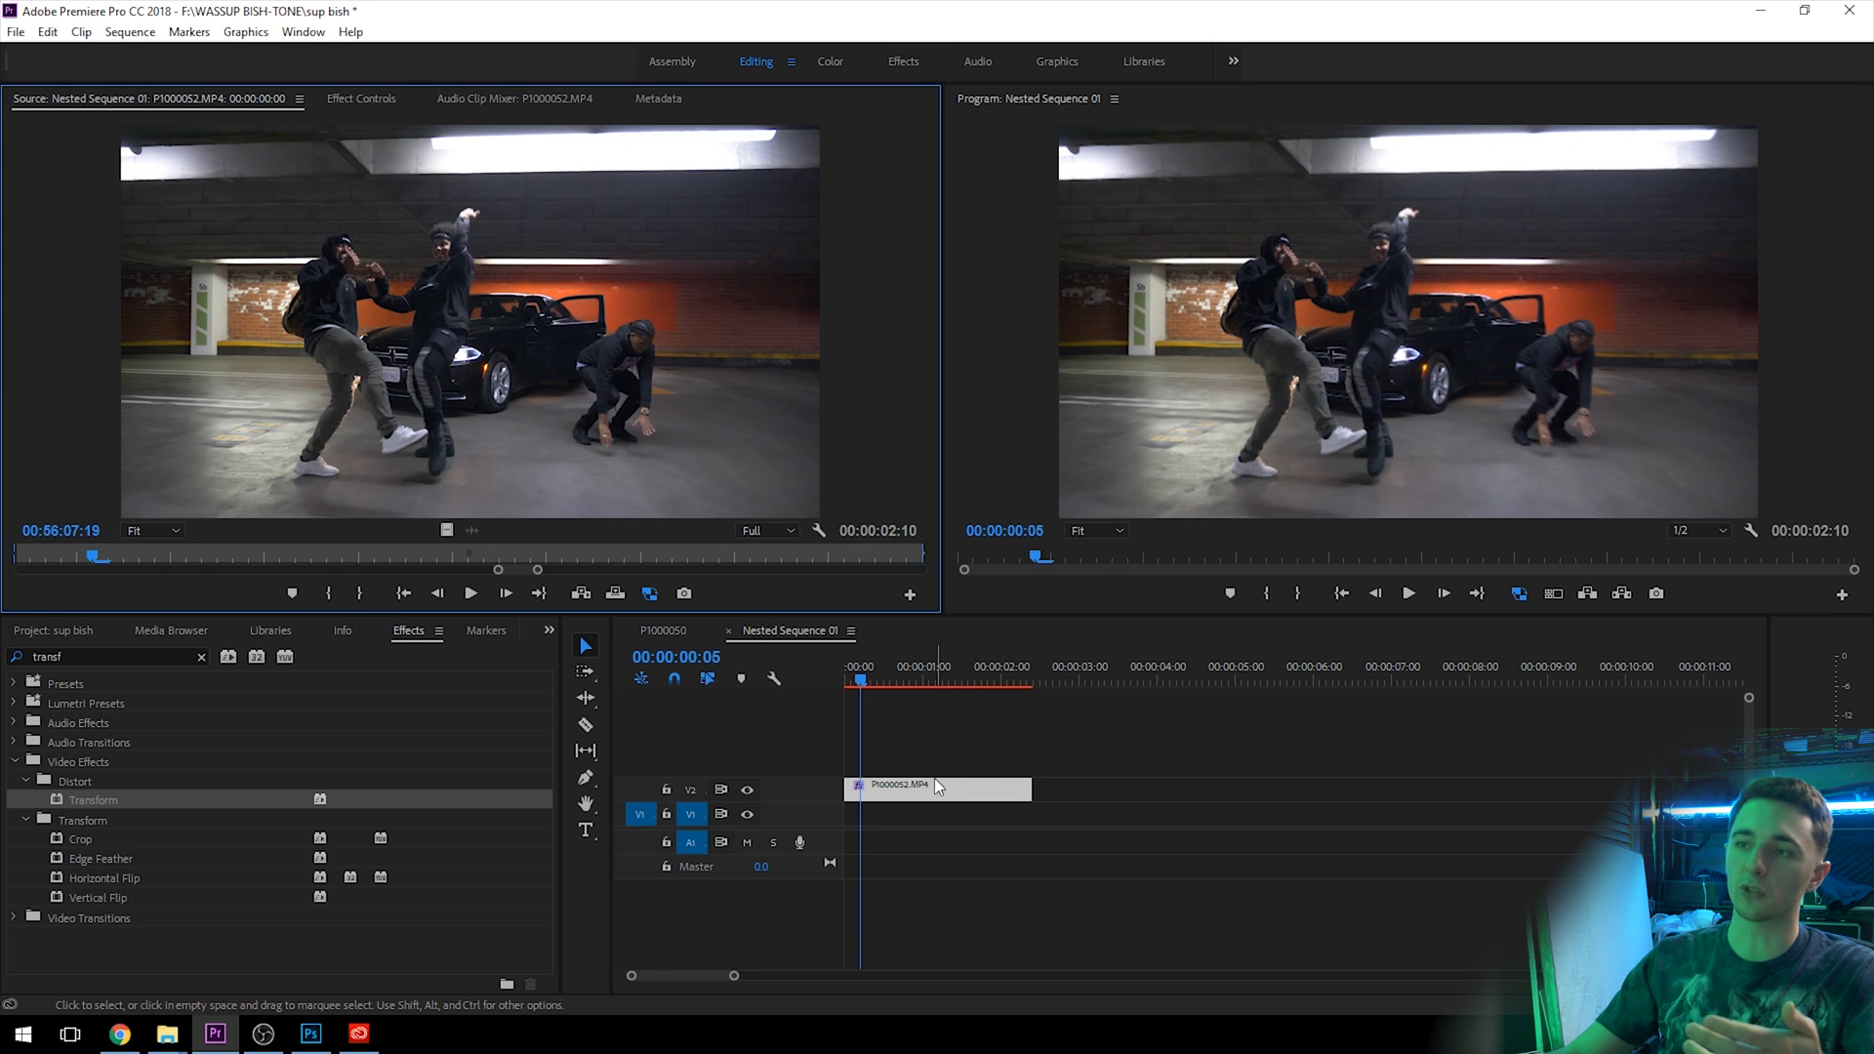
pyautogui.click(361, 98)
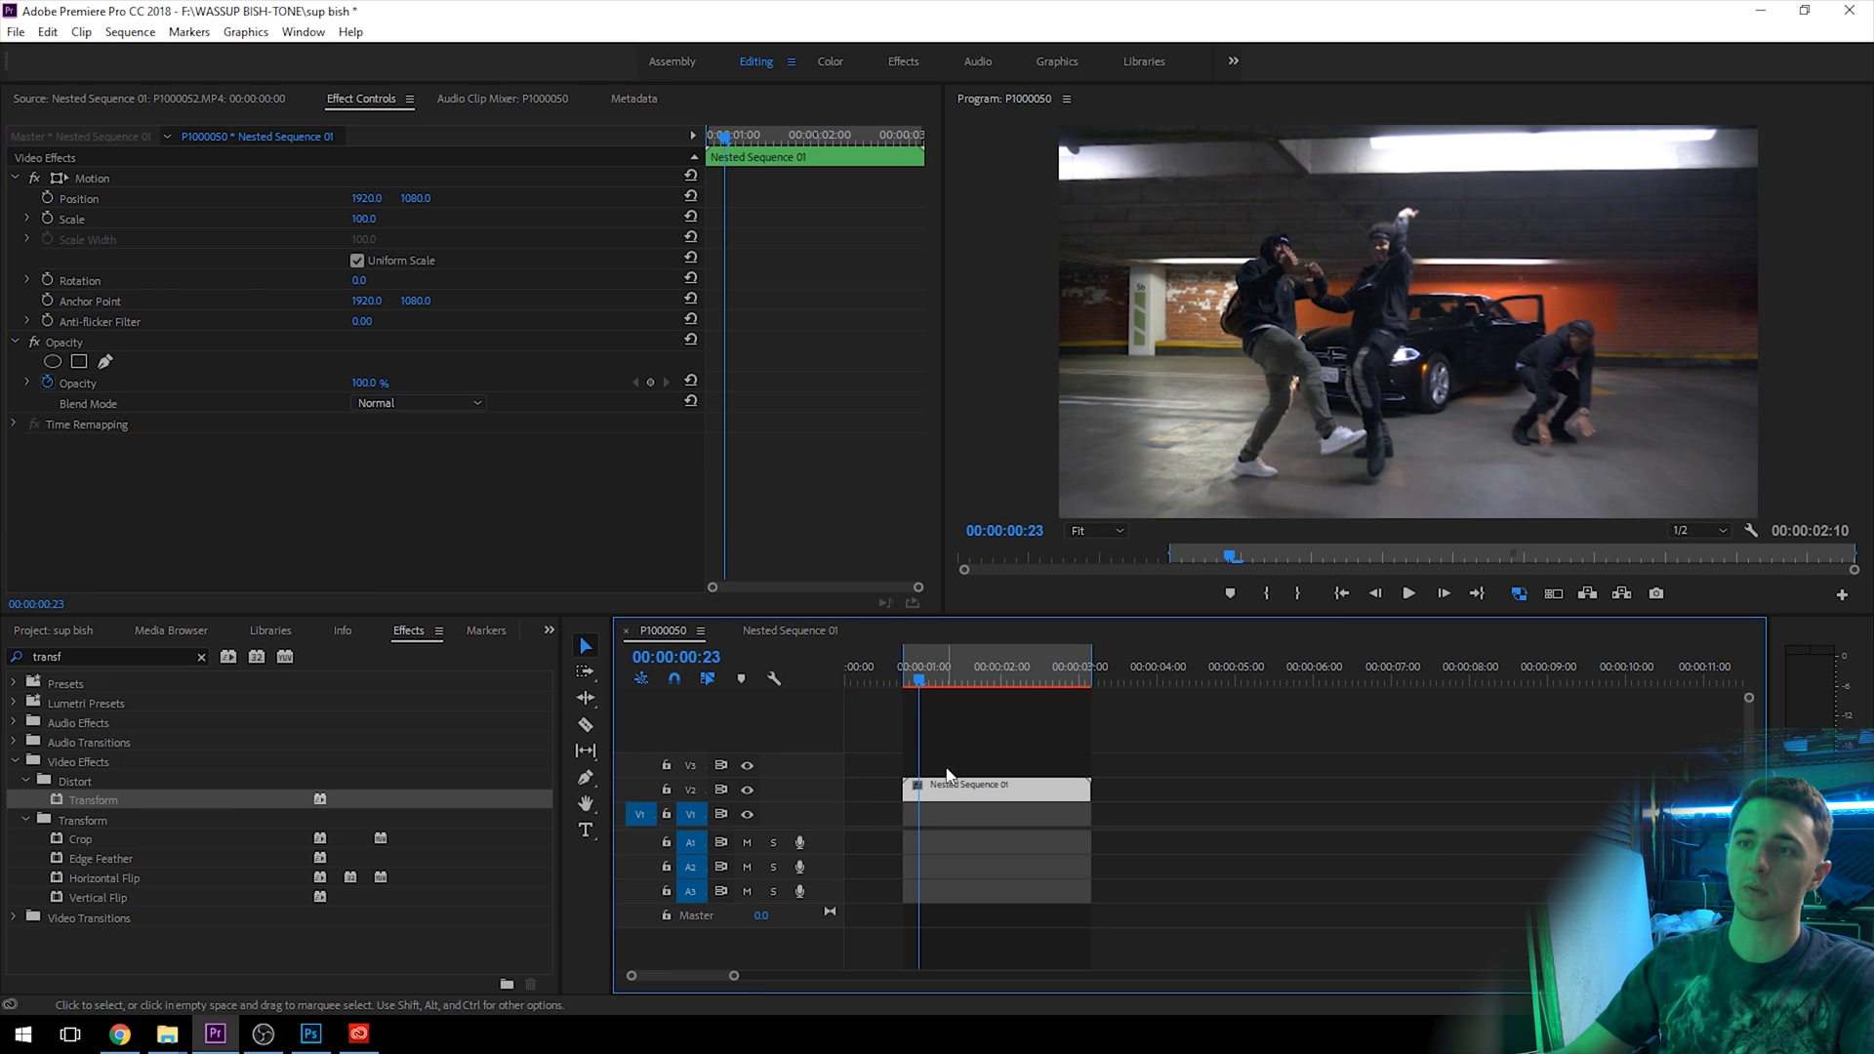
pyautogui.click(47, 631)
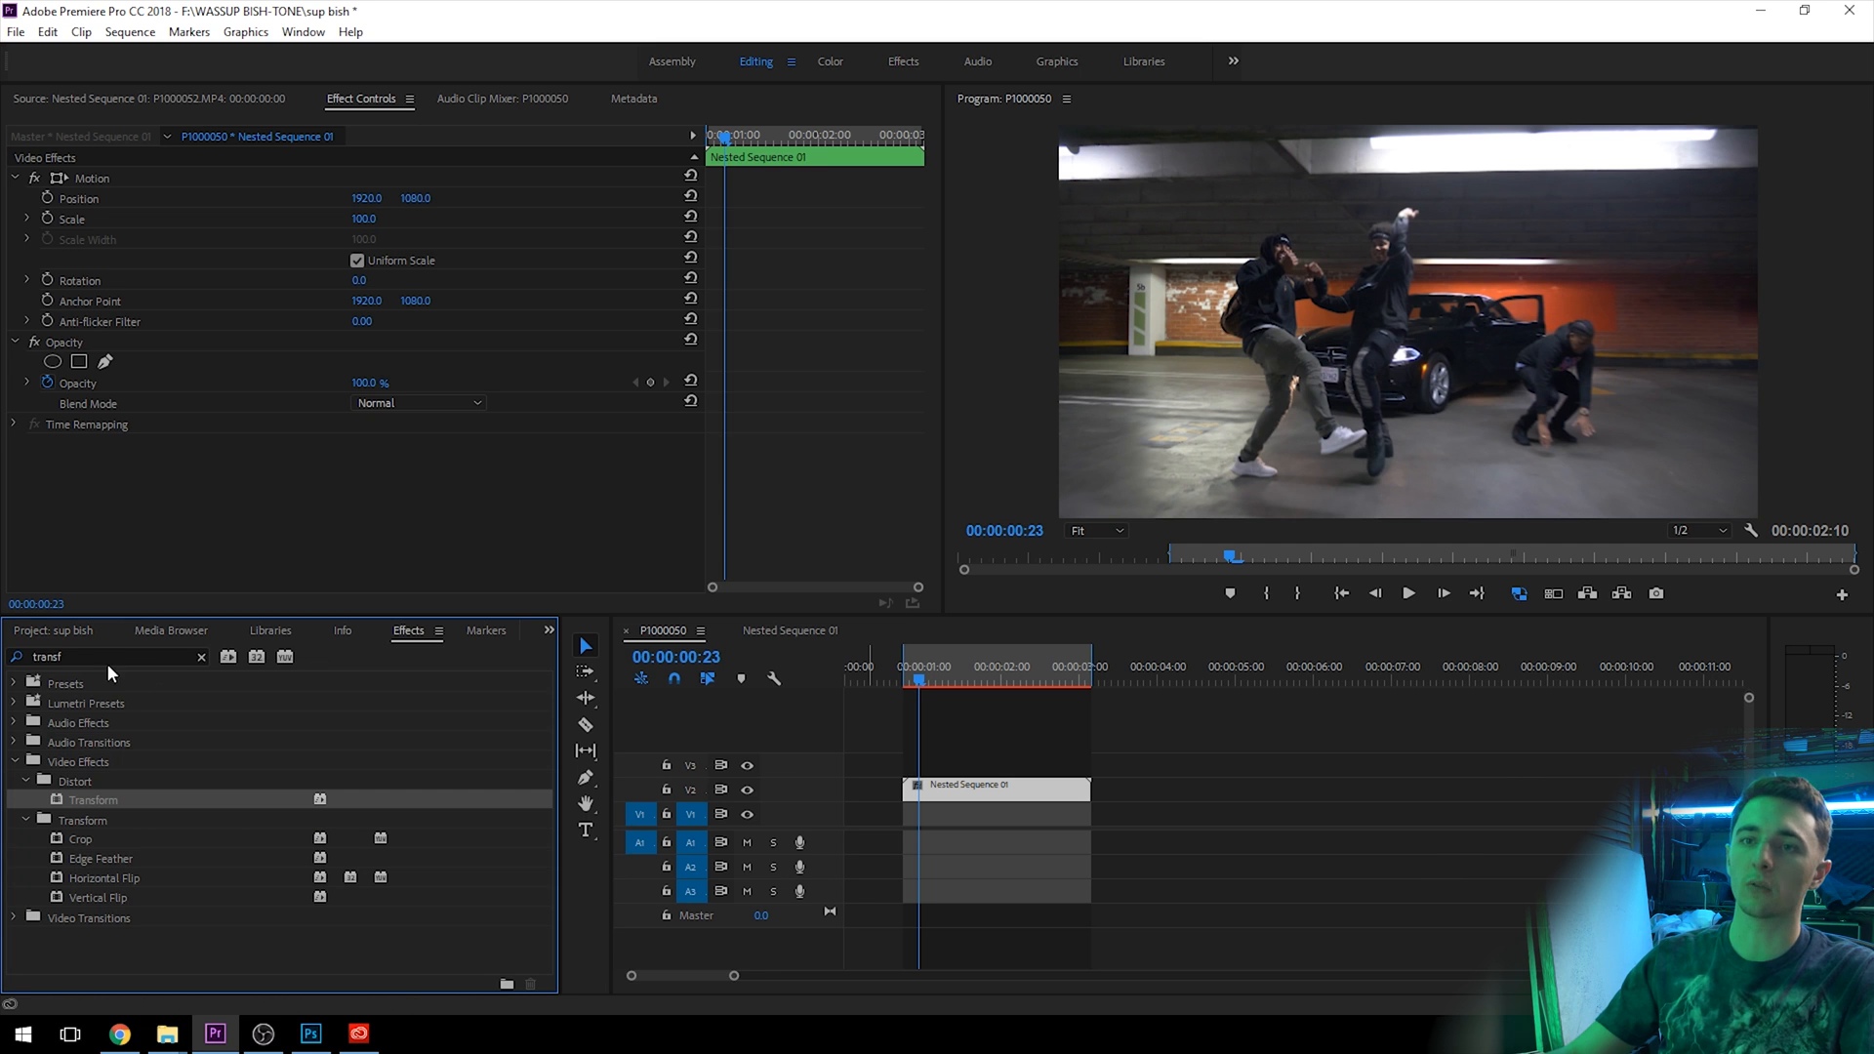
# Apply uni.VHS to the nest, drop the pool-water loop on V1 and scale it to frame size
pyautogui.write('vh s')
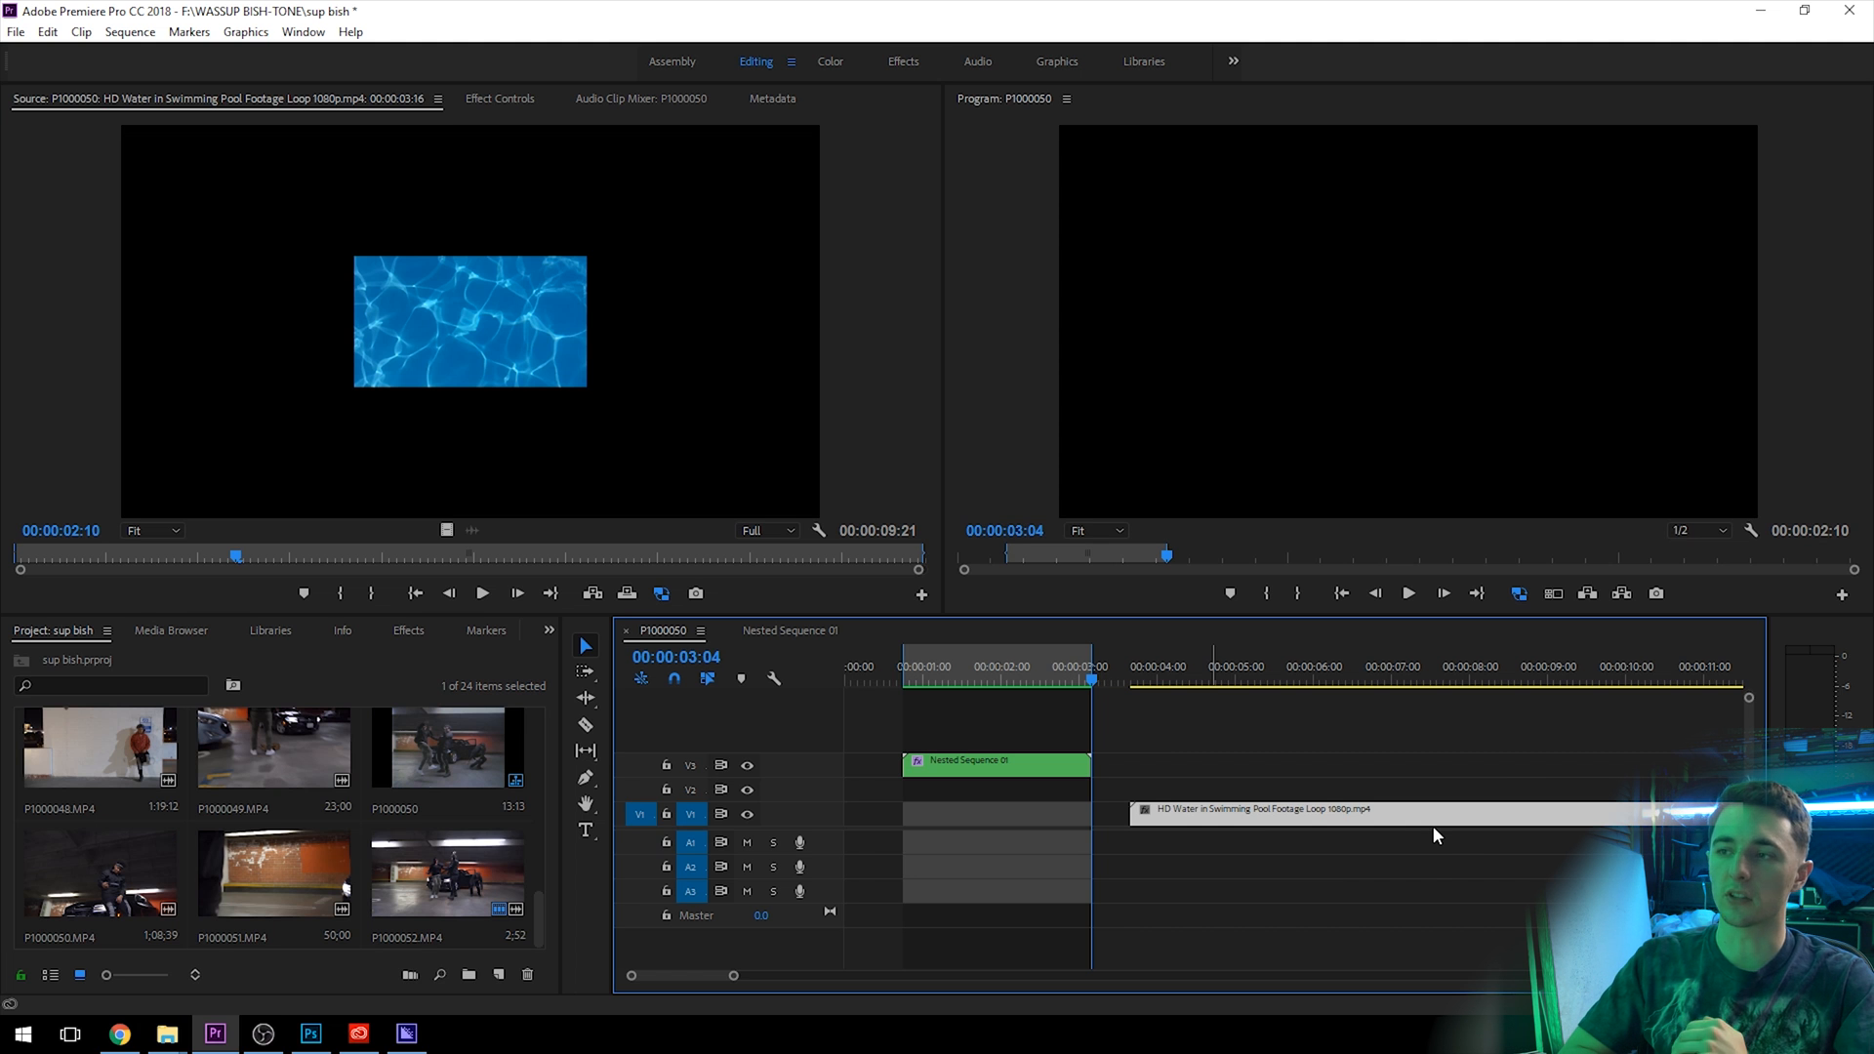
pyautogui.click(1203, 666)
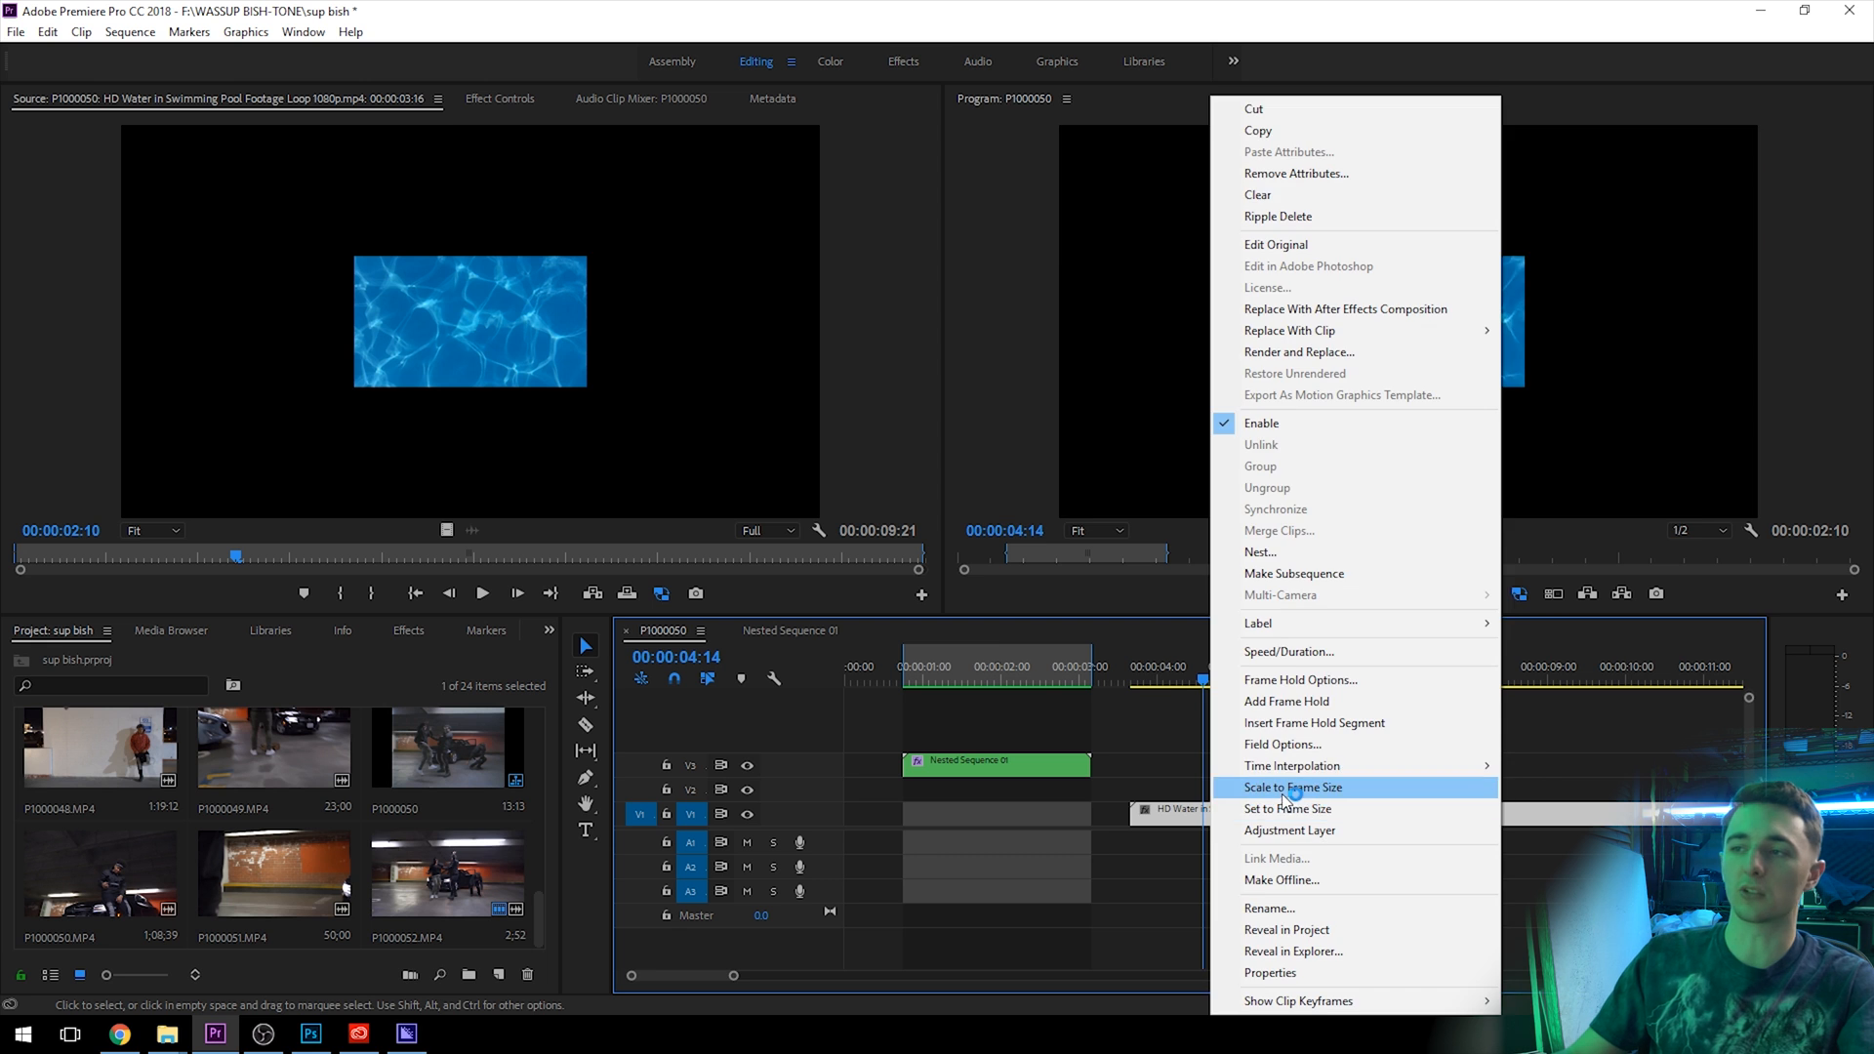
pyautogui.click(1290, 787)
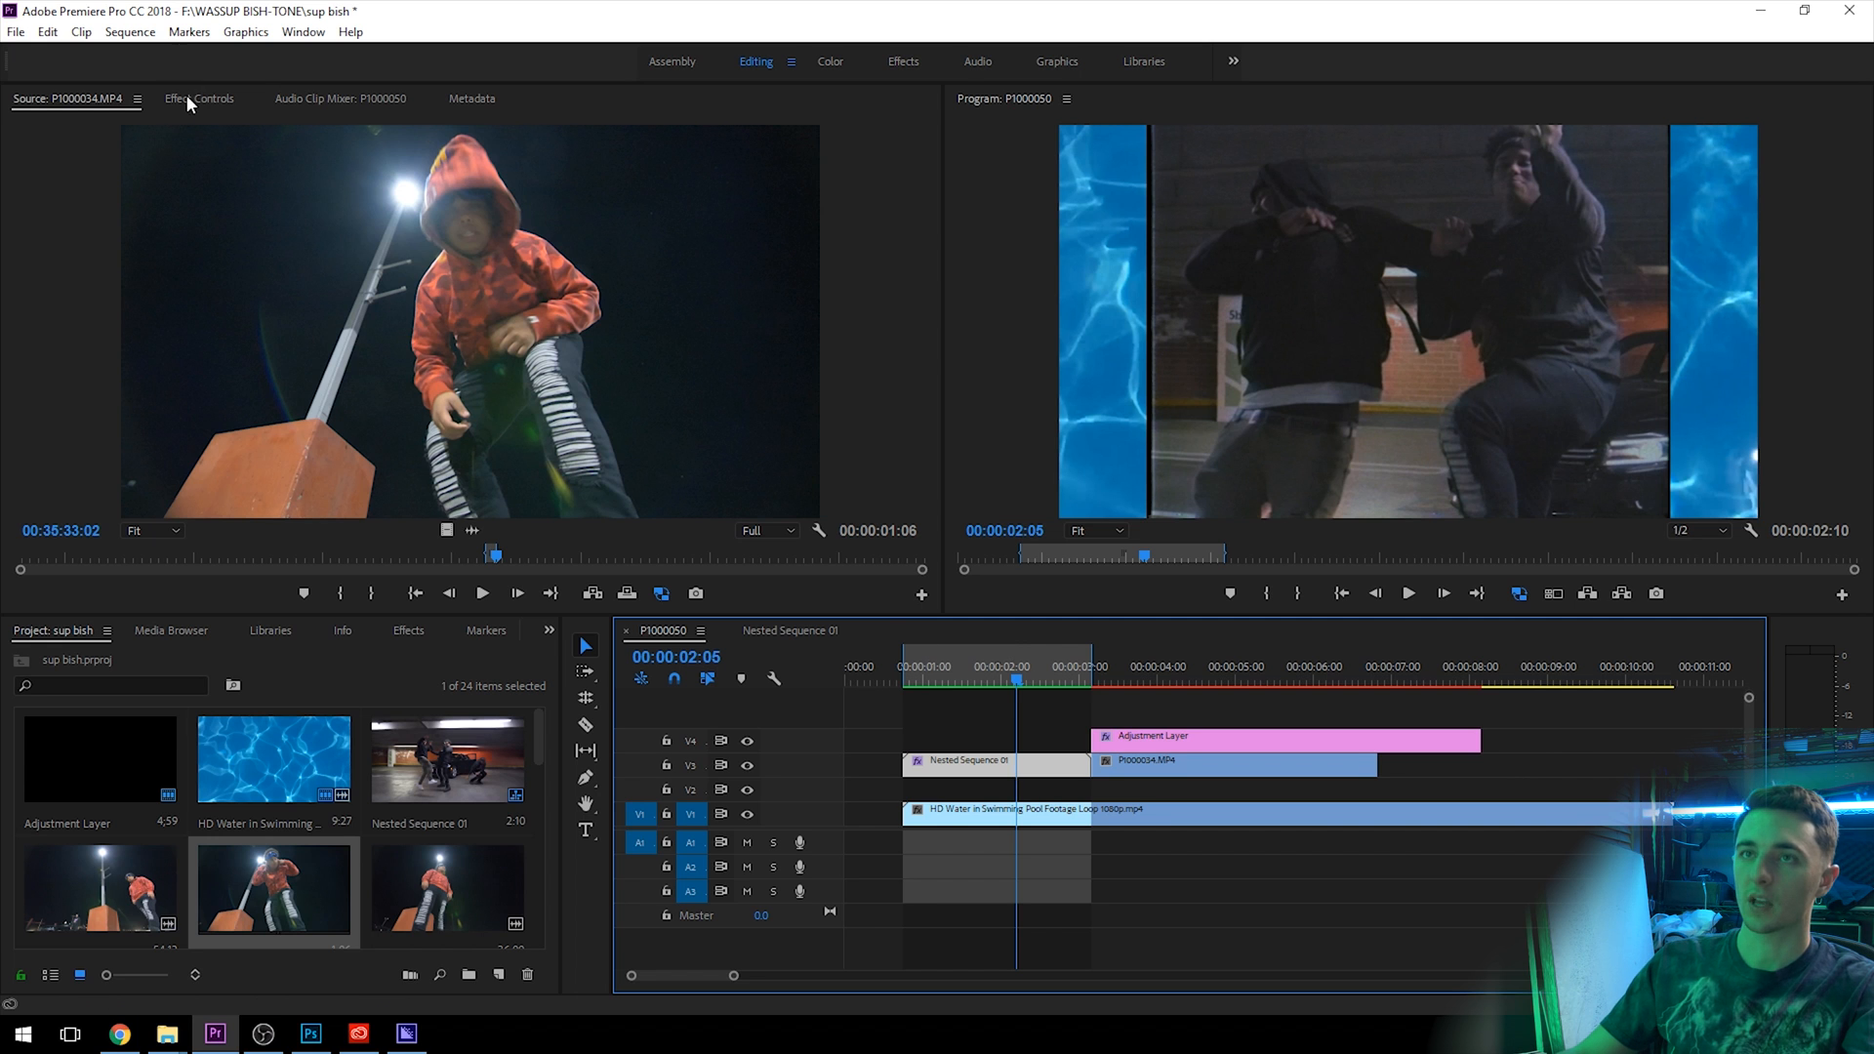
# Show Nested Sequence 01's uni.VHS parameters with the 4x3 frame style and VHS tape style
pyautogui.click(199, 97)
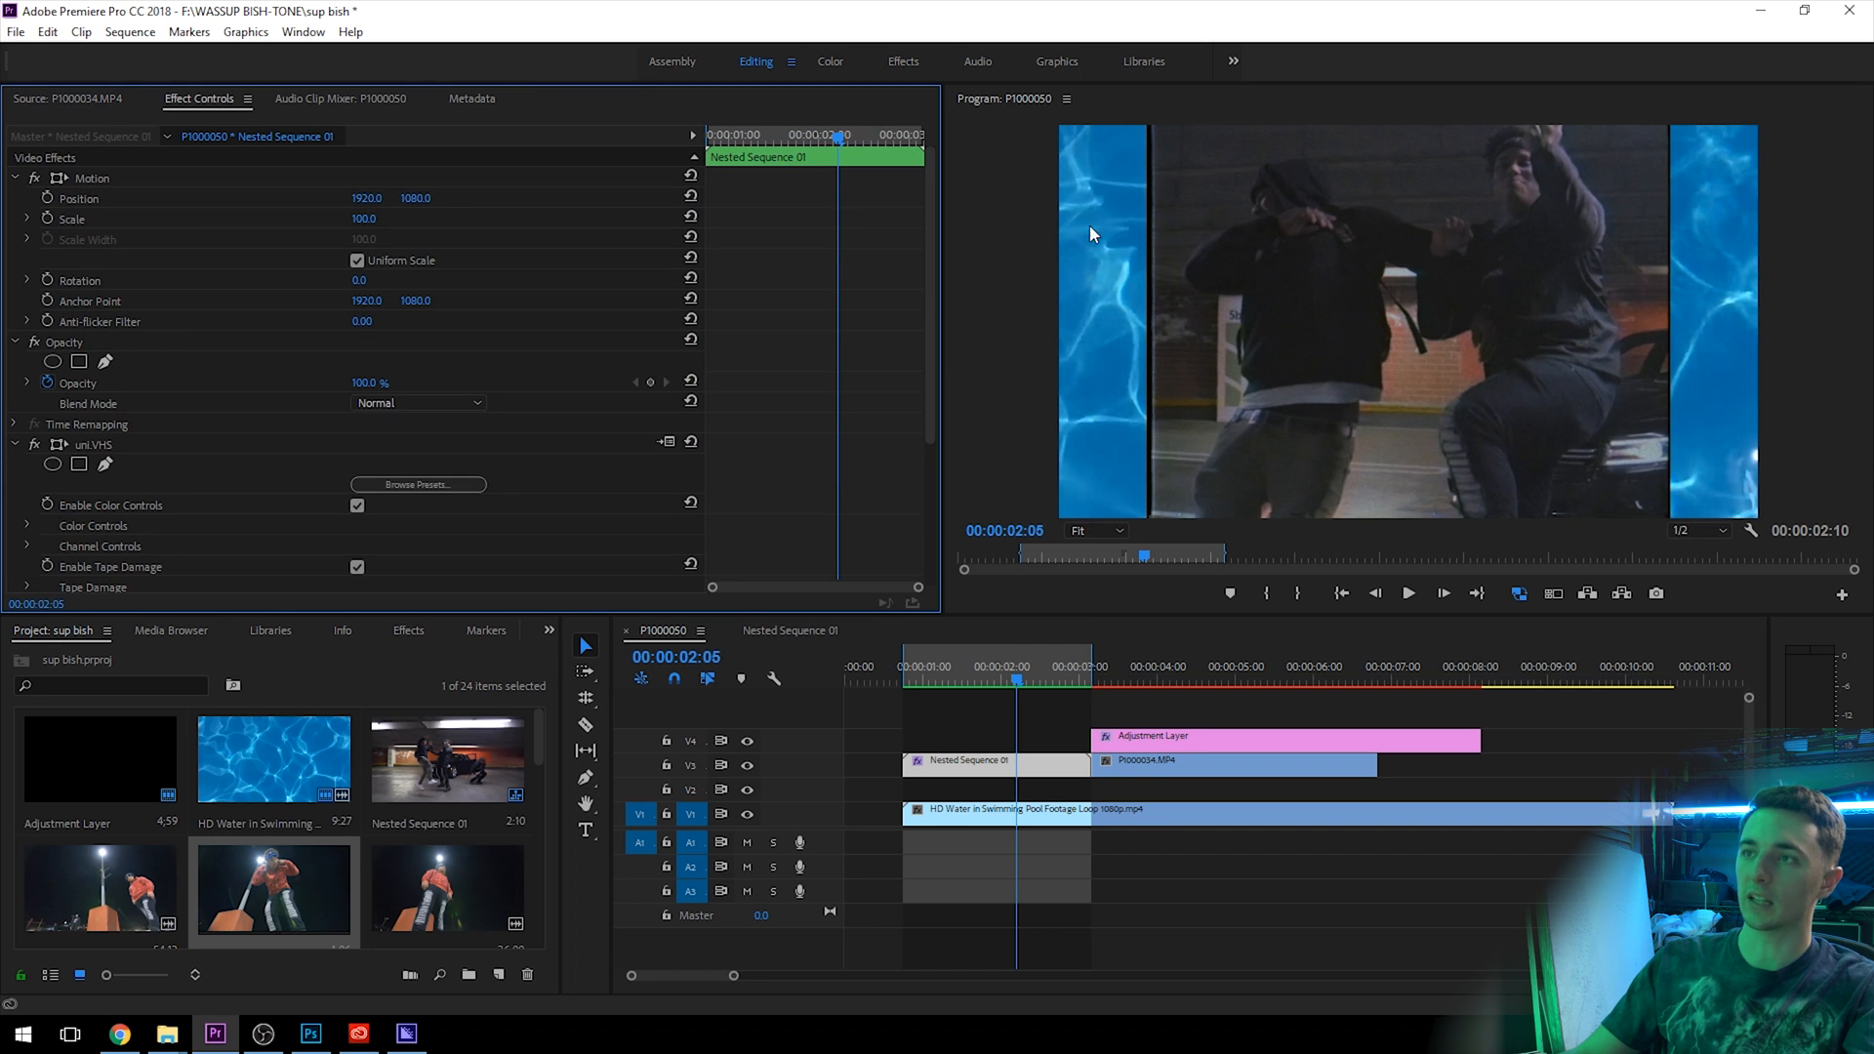
pyautogui.moveTo(1733, 168)
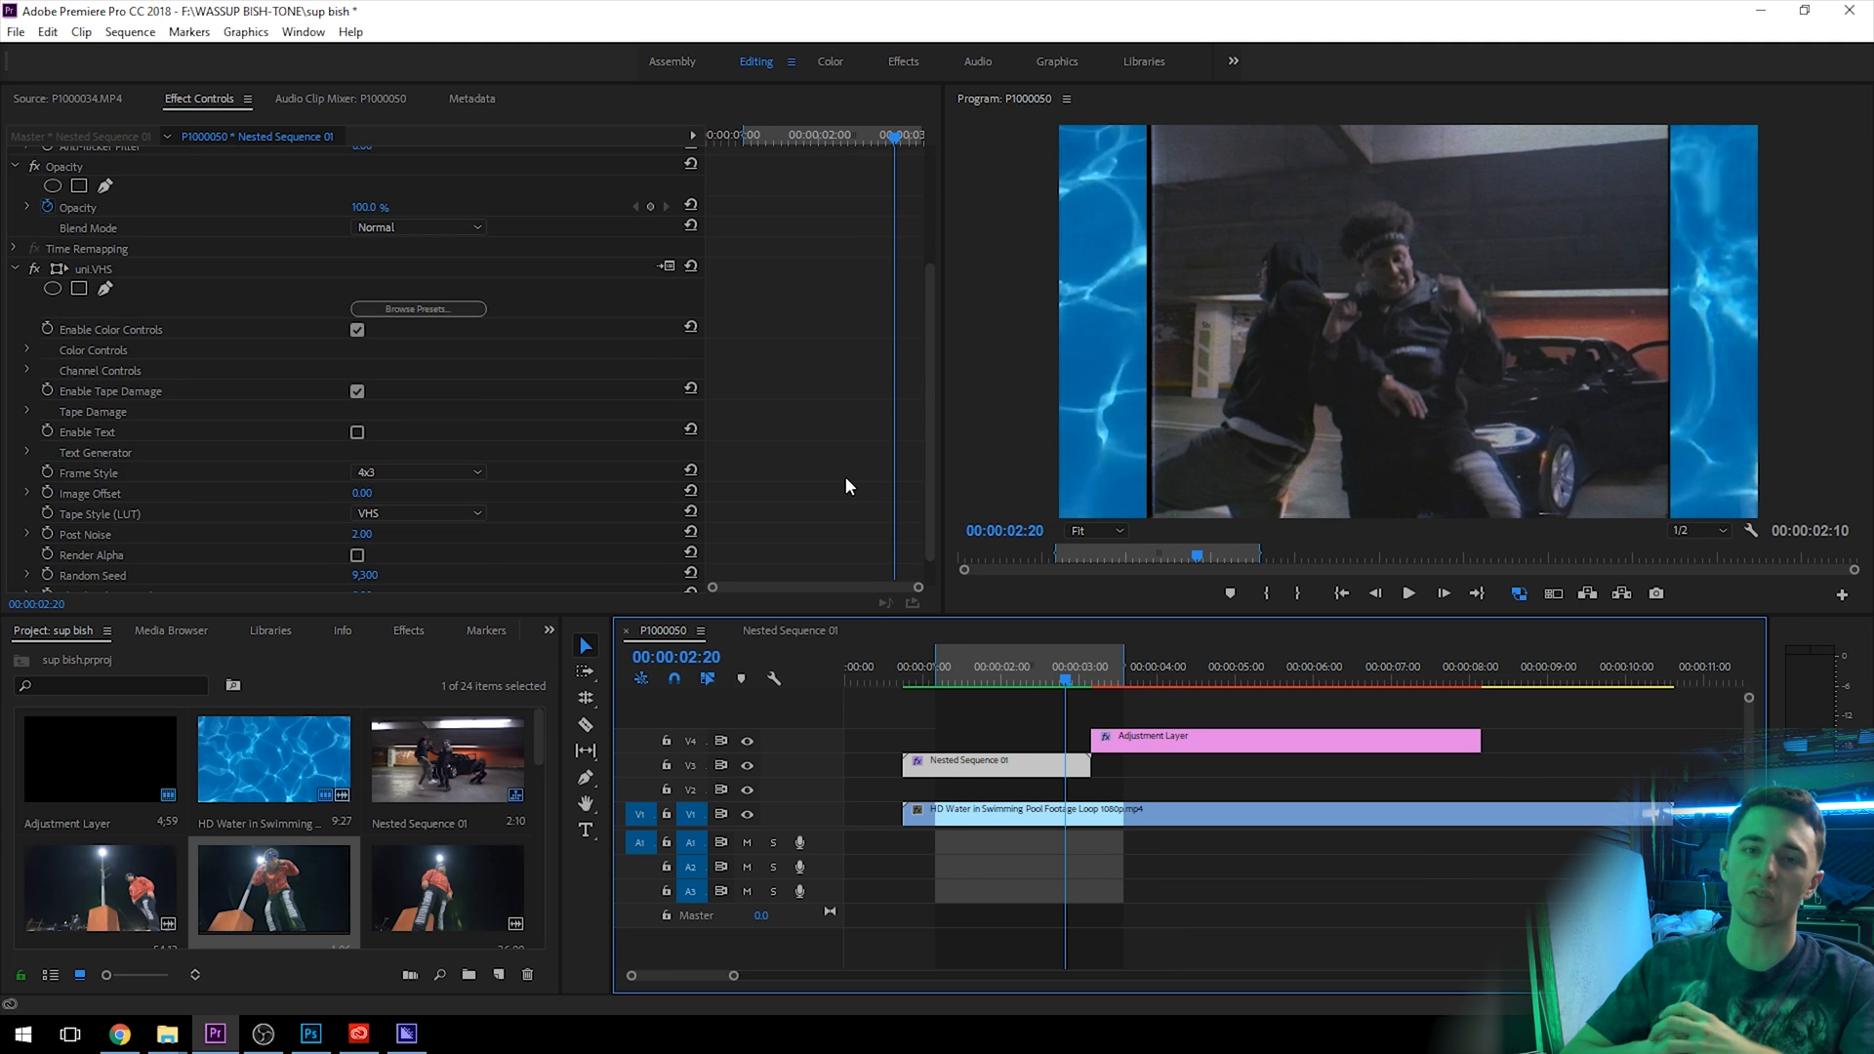
pyautogui.scroll(-3)
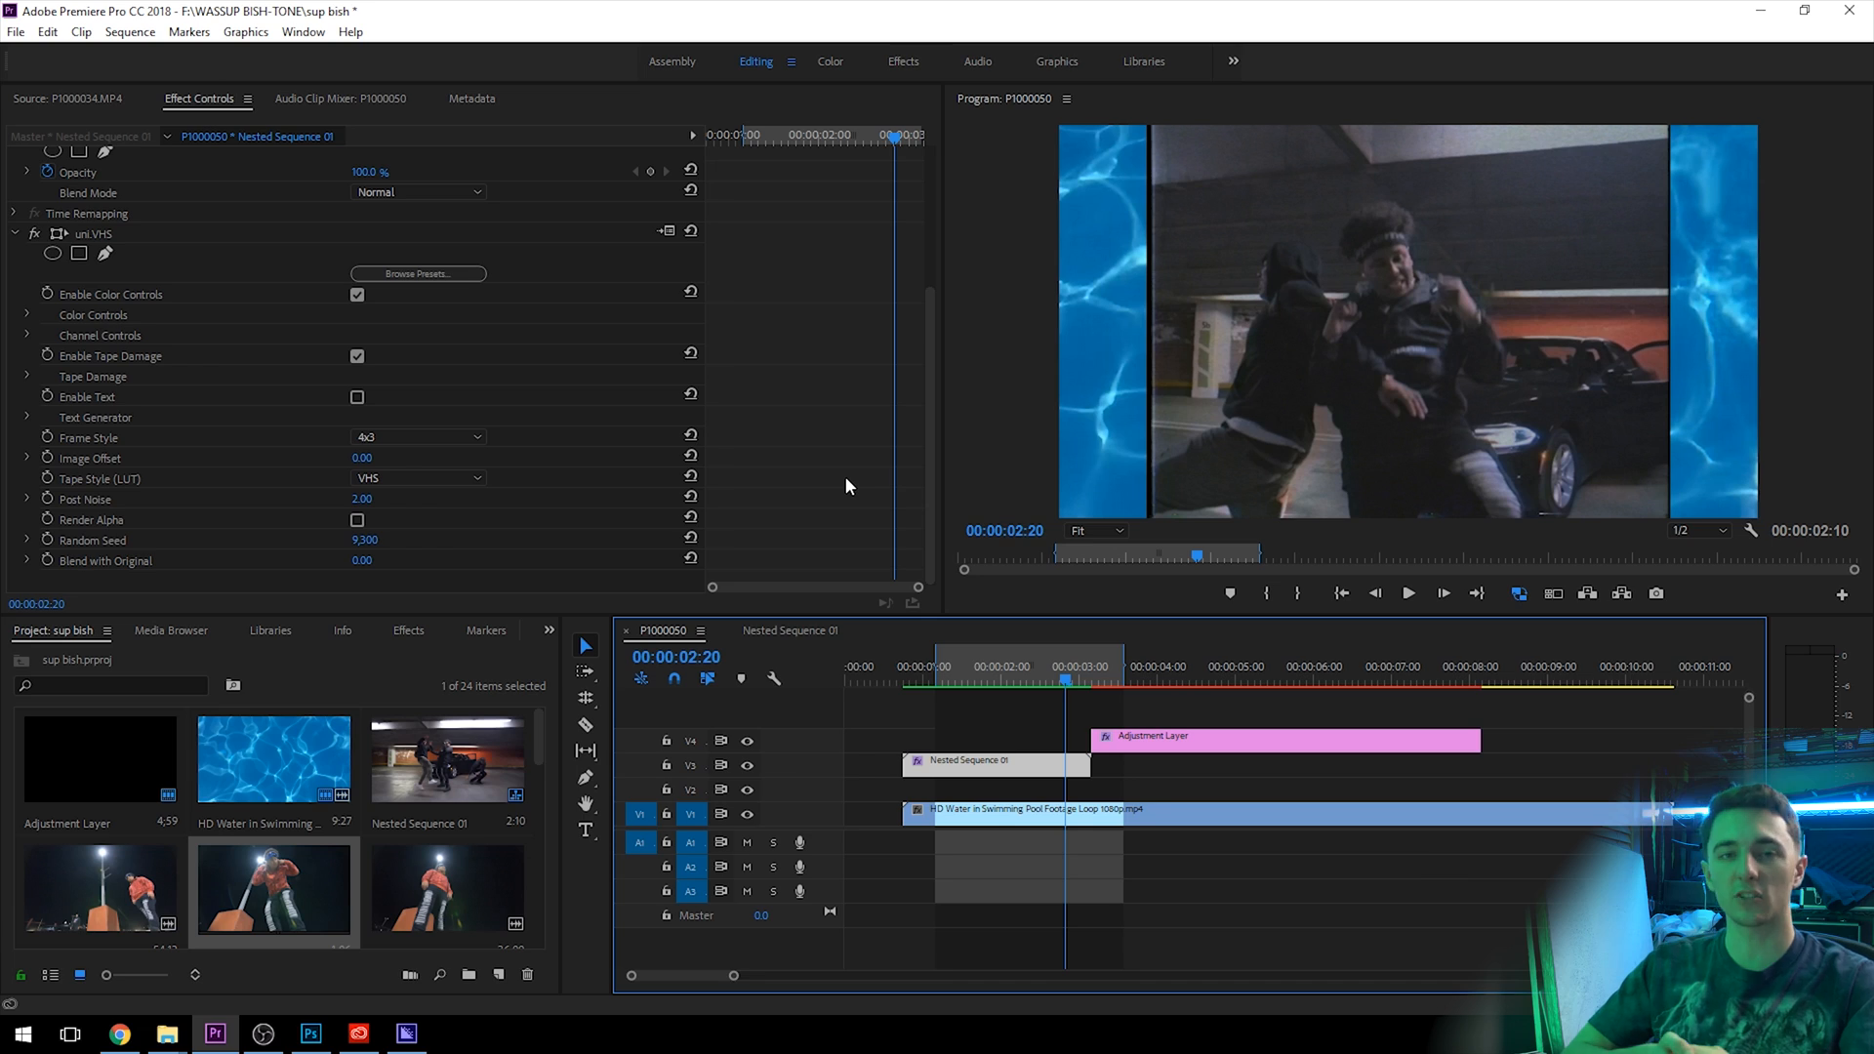